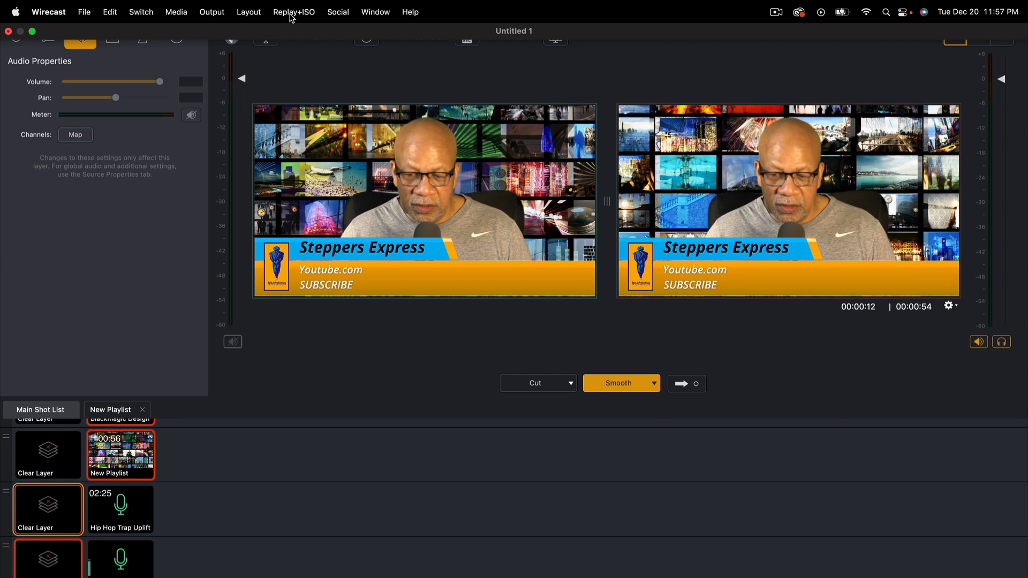
Bring up the Replay + ISO Output List with Program Replay and Replay Settings.
click(293, 12)
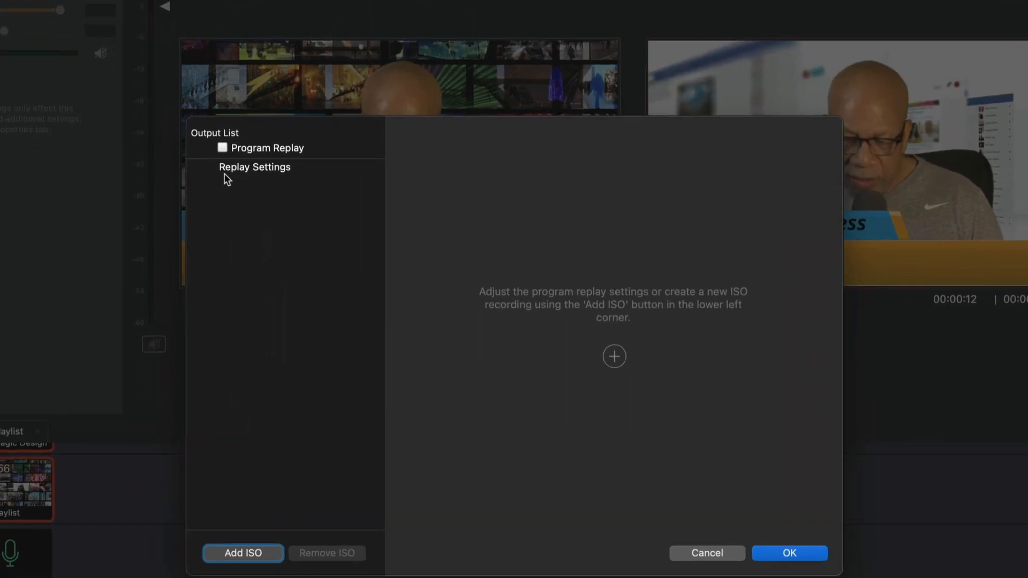
Set maximum replay duration to Unlimited, entering 3 in the minutes limit field.
click(255, 167)
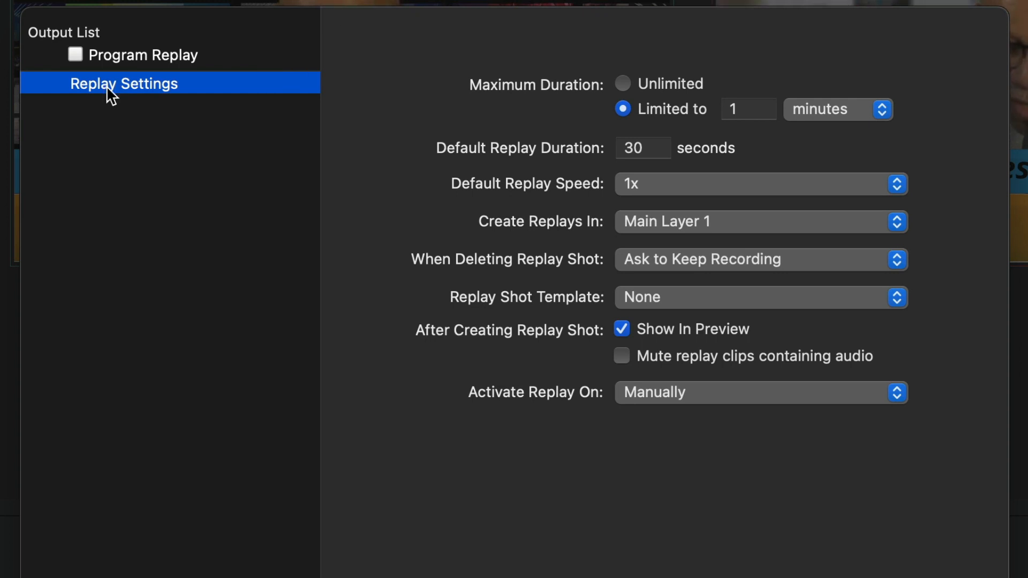
mouse_move(613, 95)
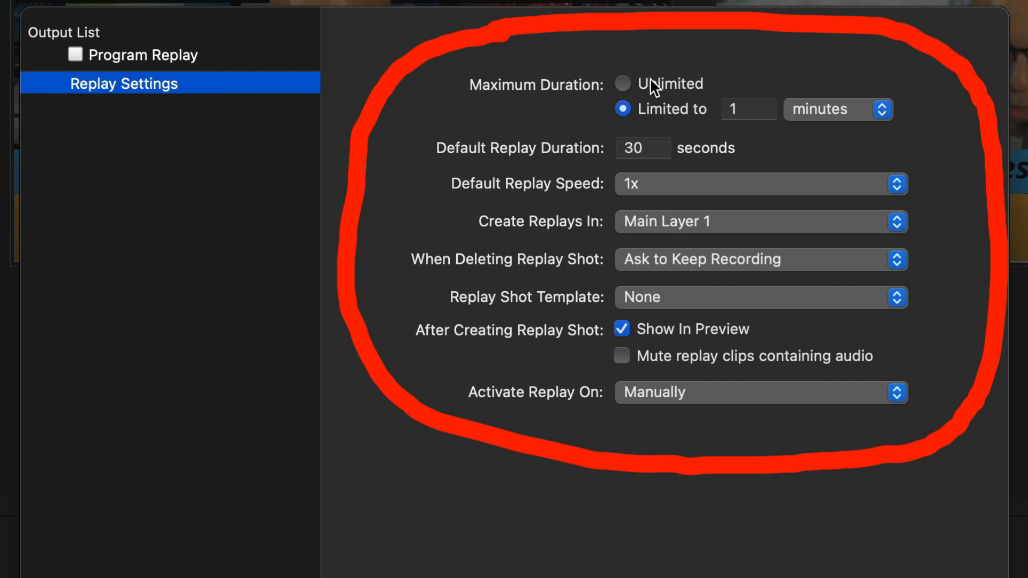
mouse_move(815, 163)
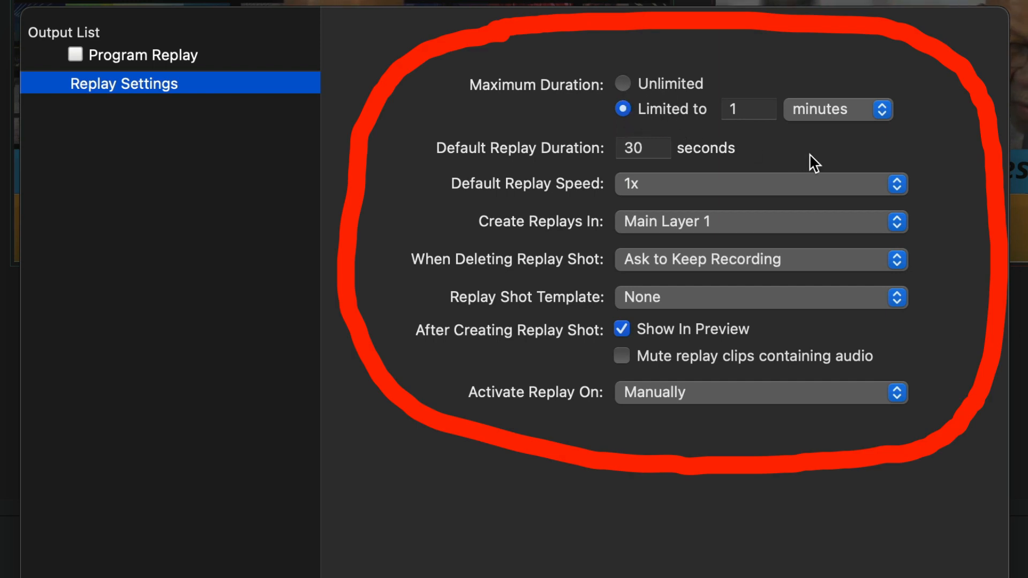
mouse_move(632, 94)
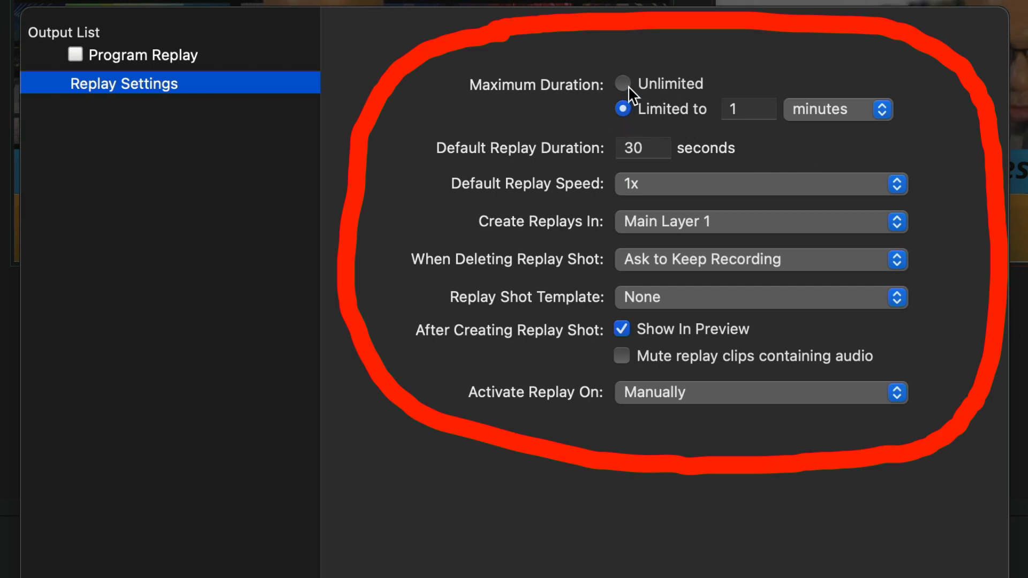
click(621, 83)
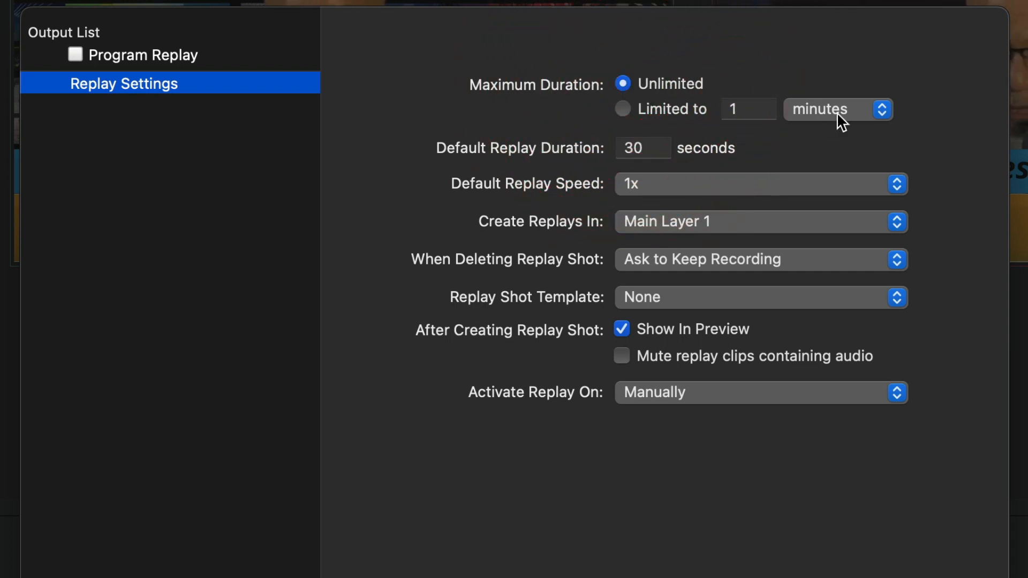
click(748, 109)
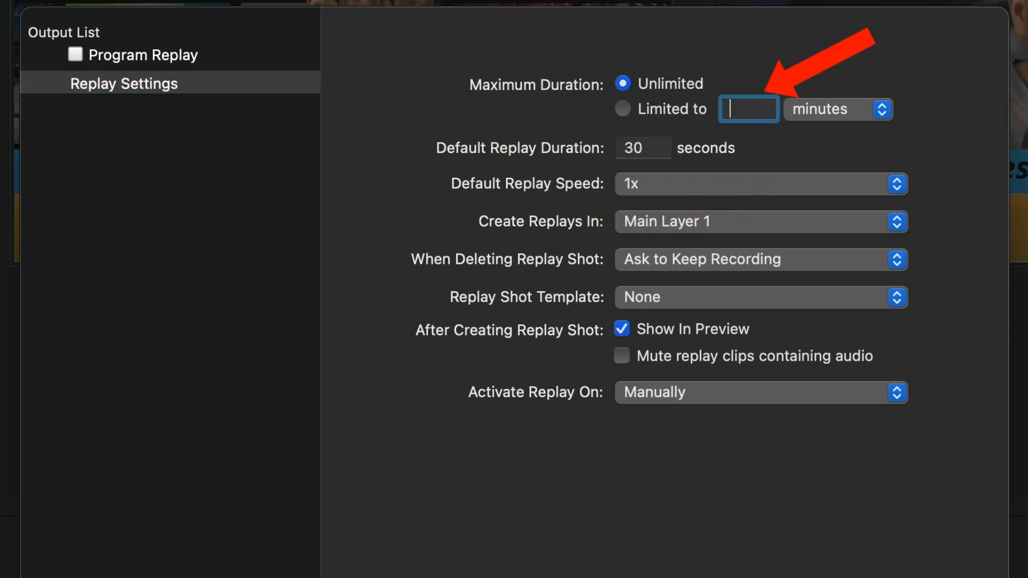
text(3)
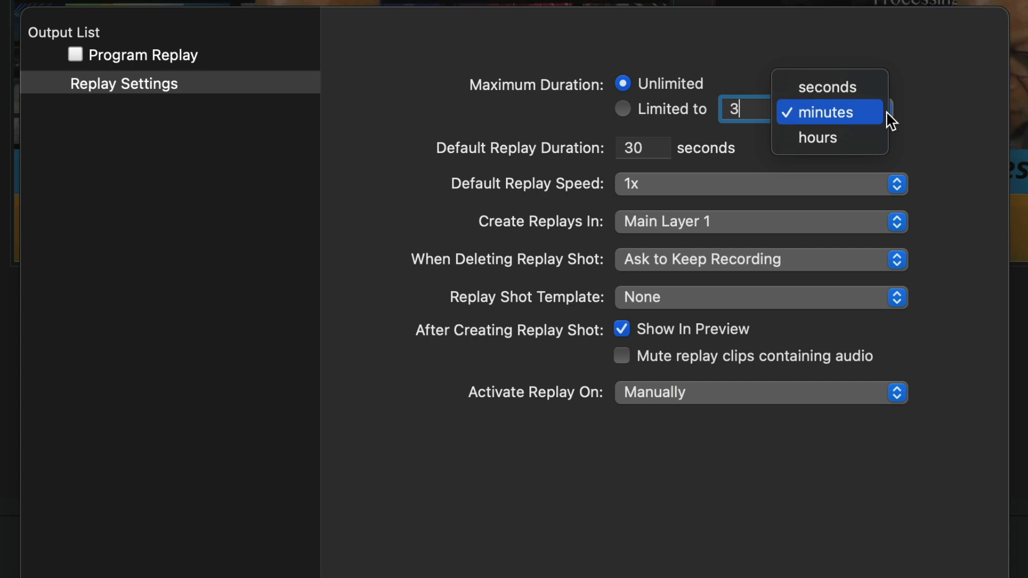
click(828, 113)
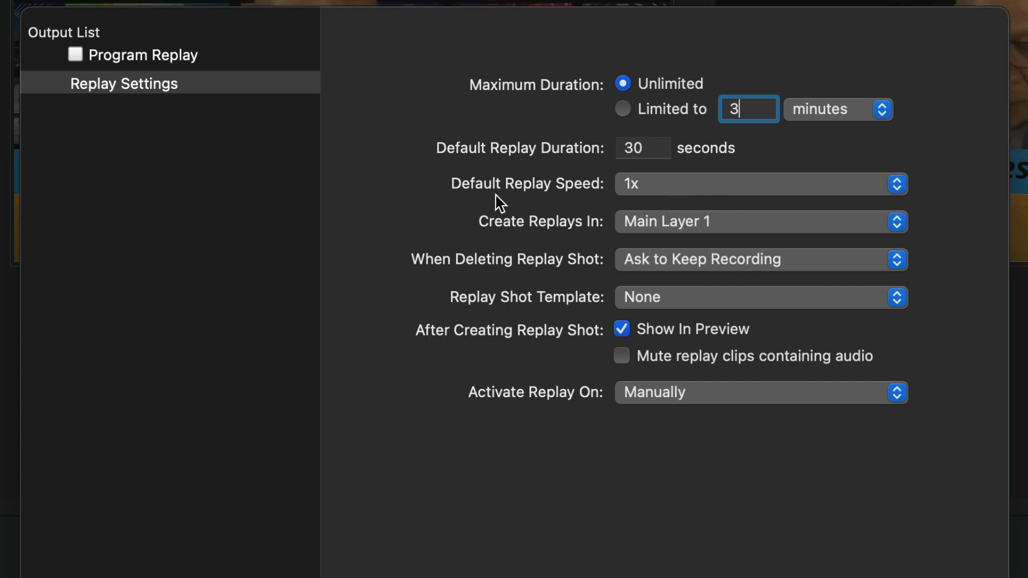
mouse_move(613, 201)
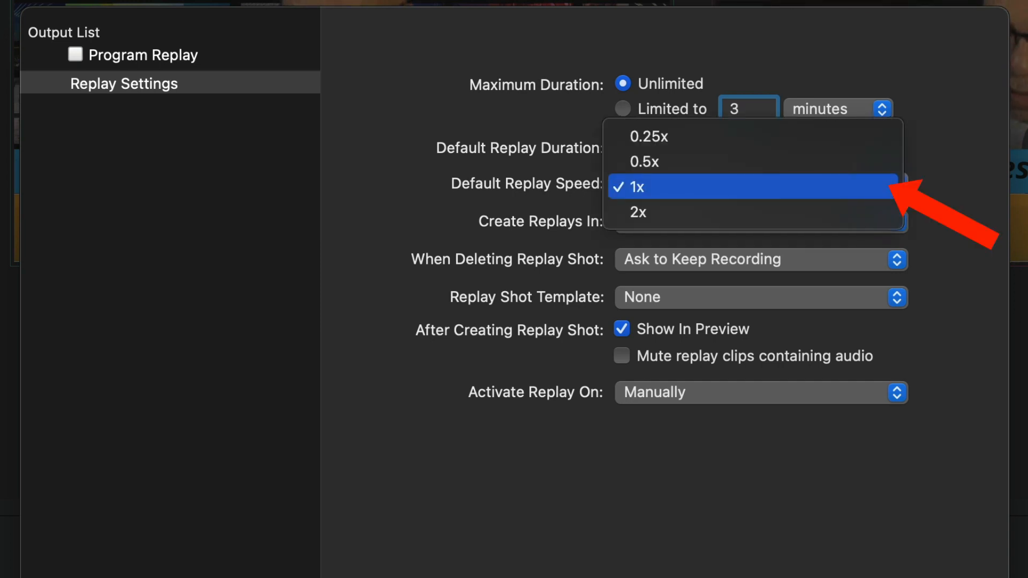
mouse_move(655, 161)
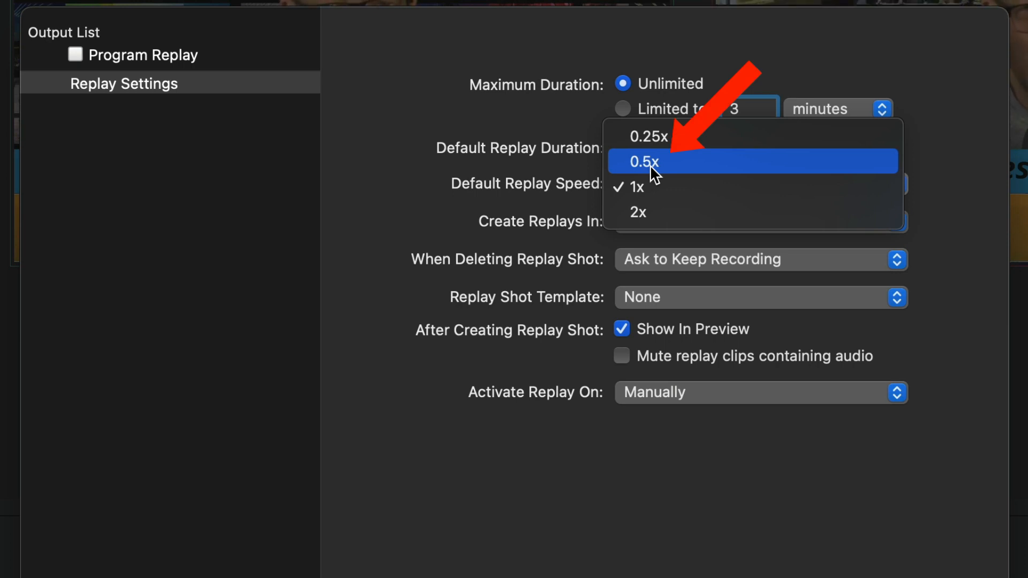
mouse_move(746, 187)
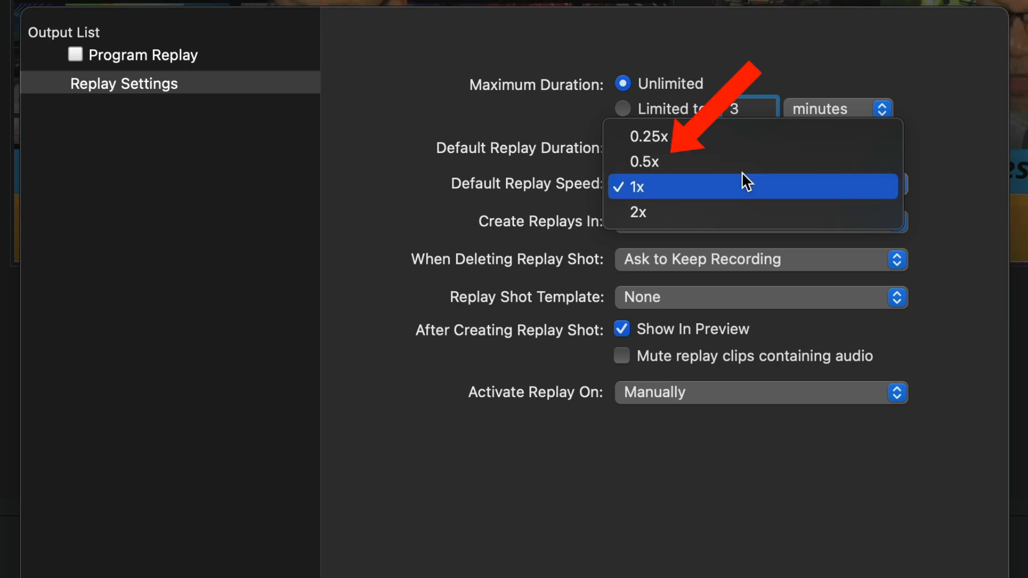
mouse_move(890, 226)
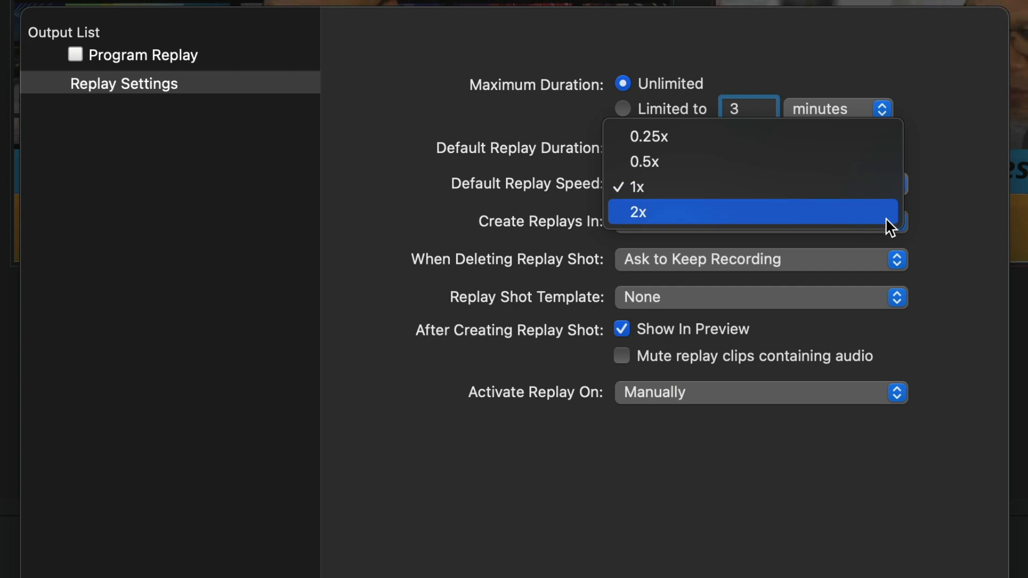
mouse_move(659, 162)
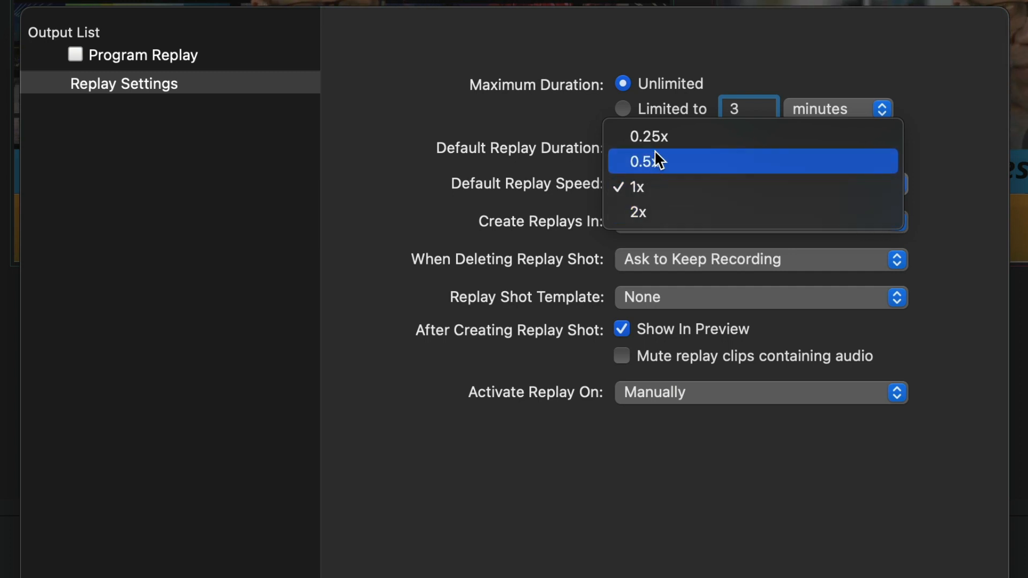
mouse_move(646, 136)
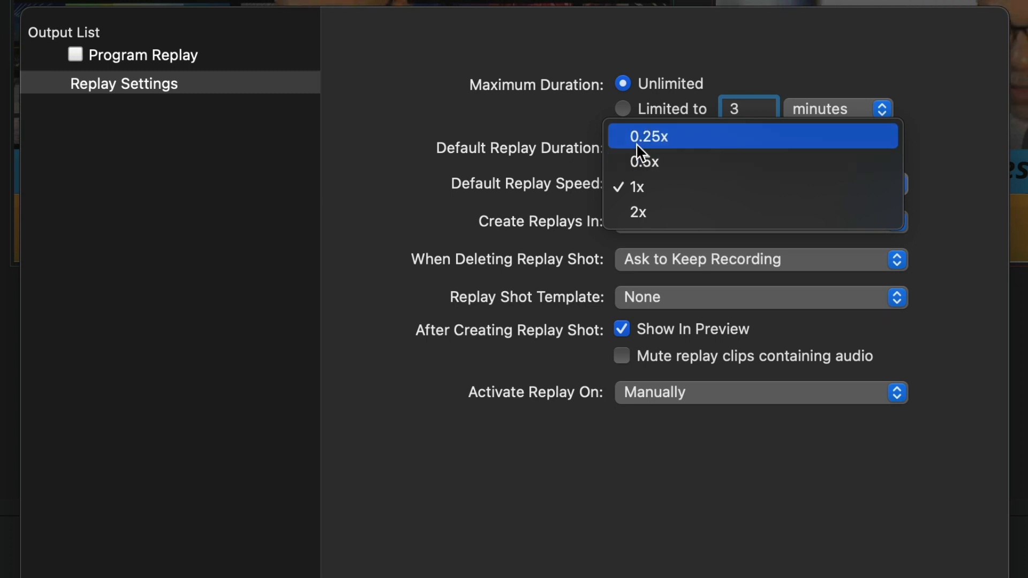
mouse_move(528, 173)
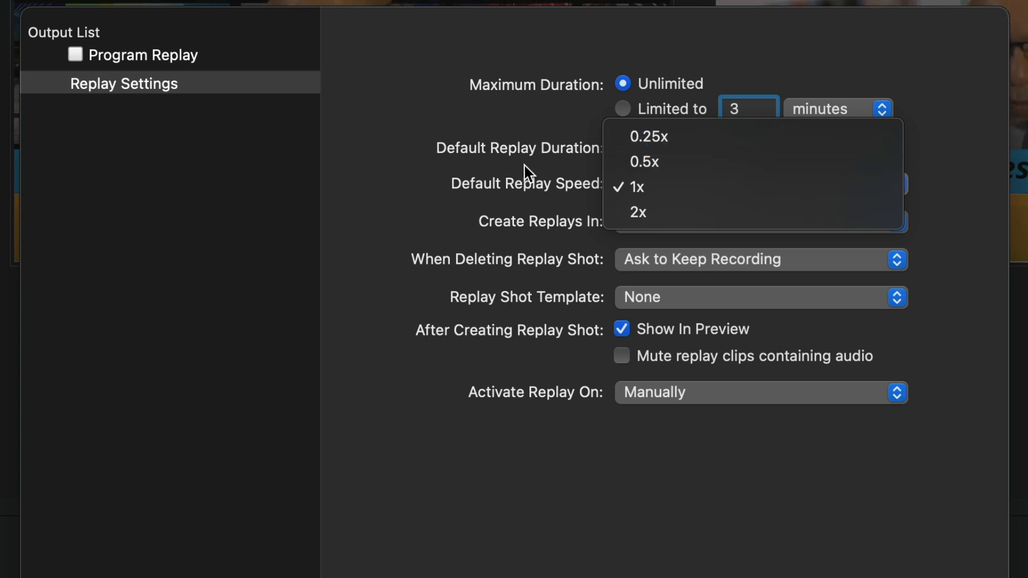
click(635, 187)
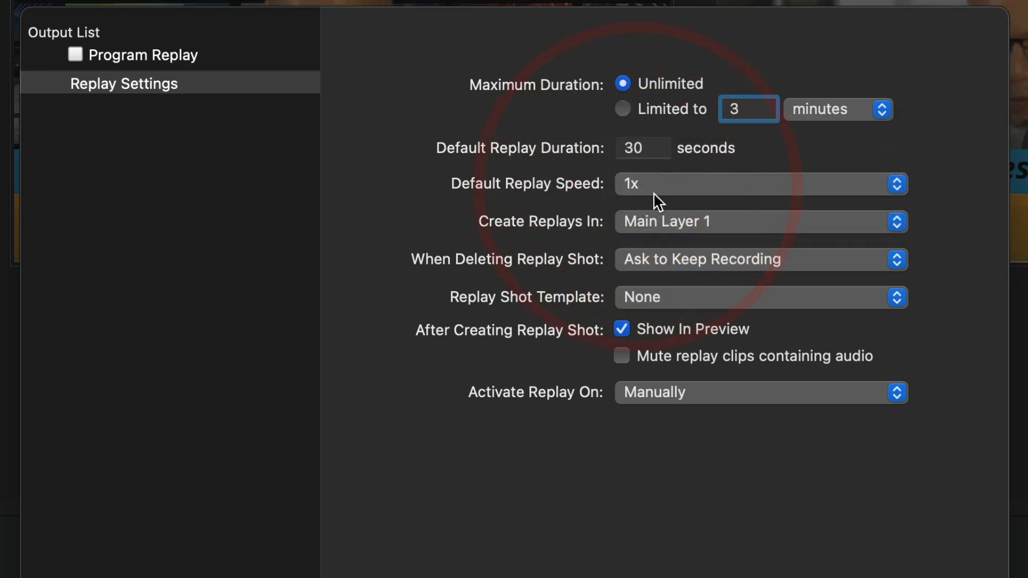
mouse_move(640, 232)
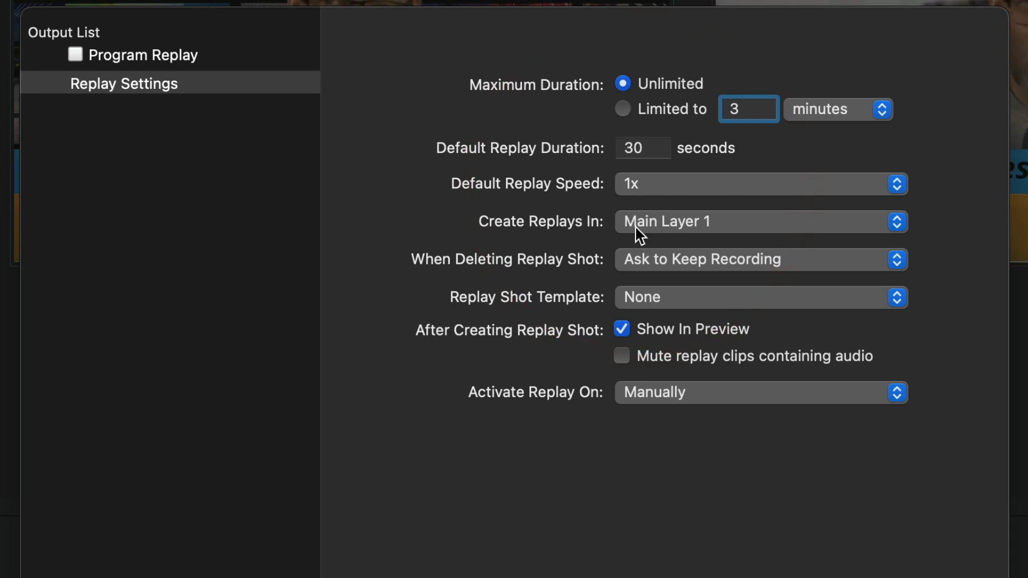
mouse_move(550, 272)
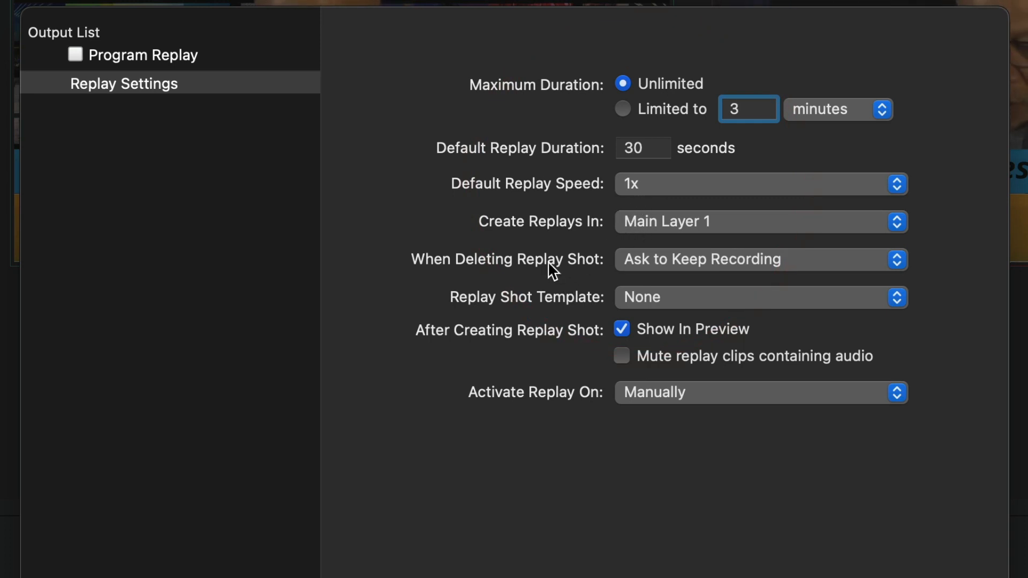
mouse_move(781, 256)
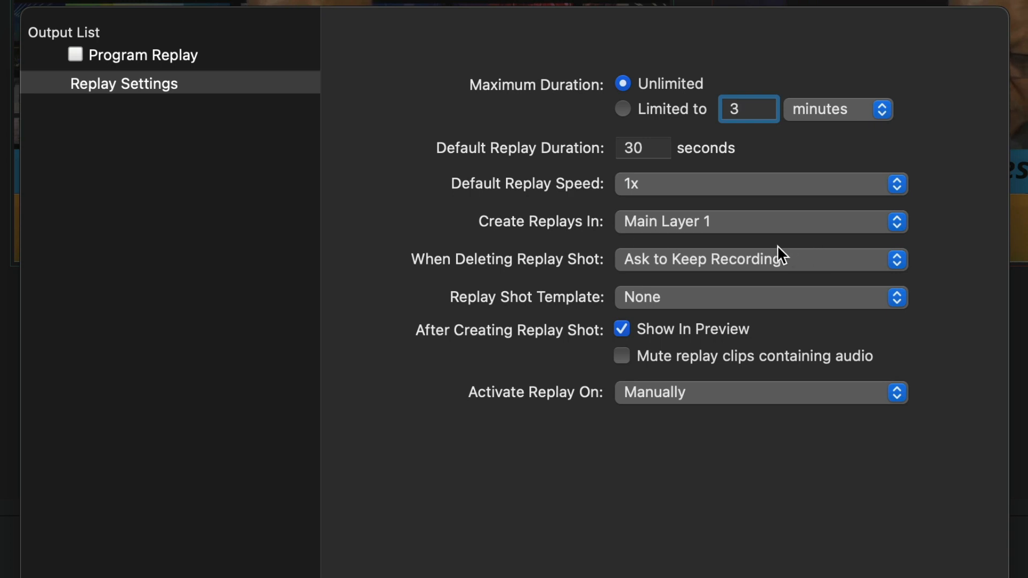
mouse_move(718, 239)
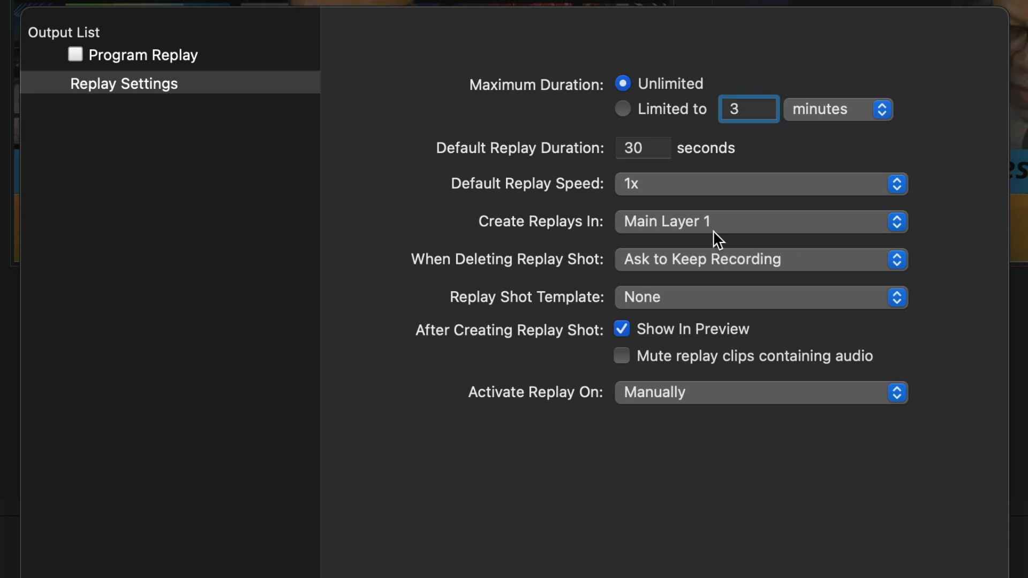
mouse_move(740, 232)
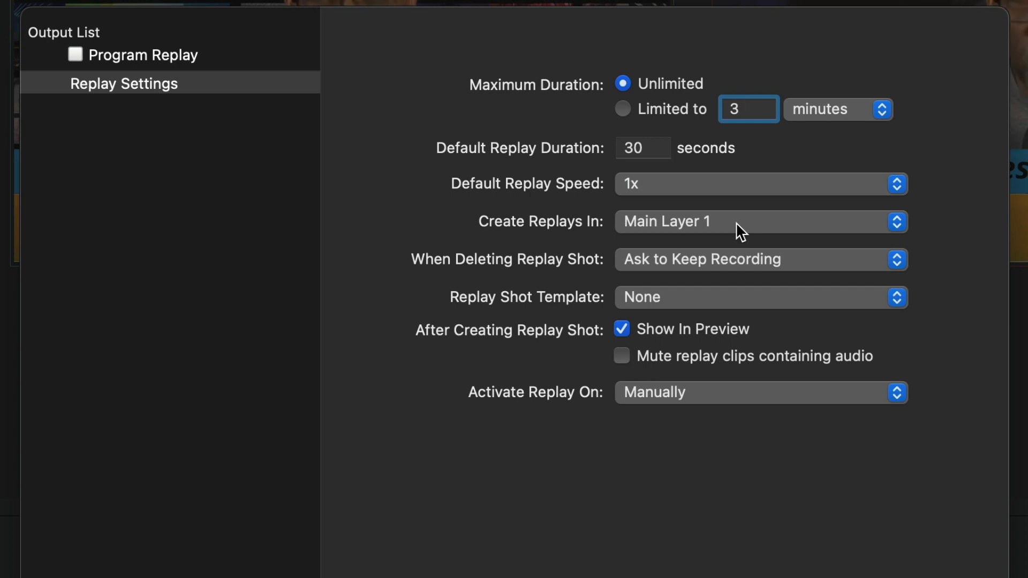
mouse_move(600, 308)
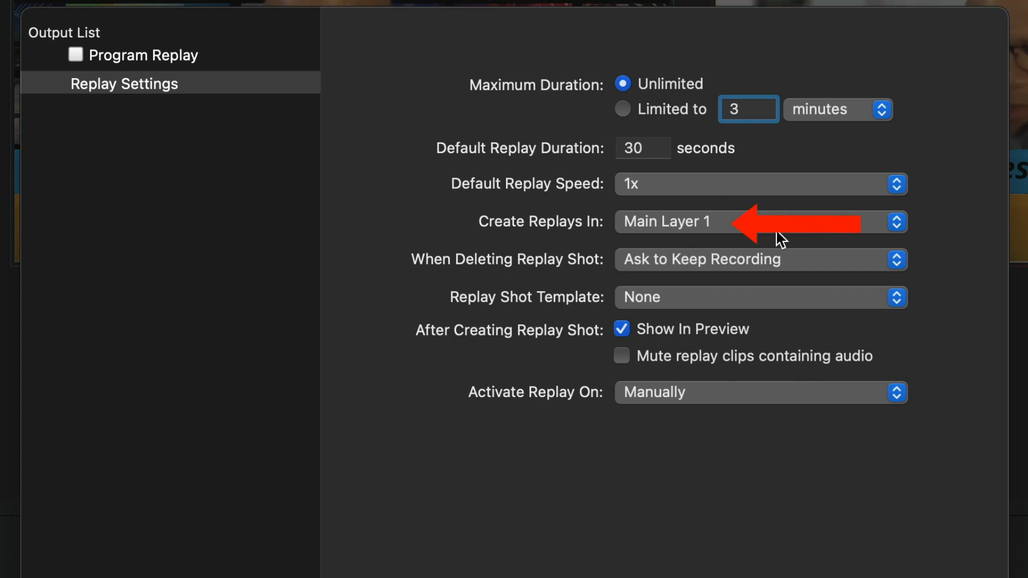
mouse_move(611, 261)
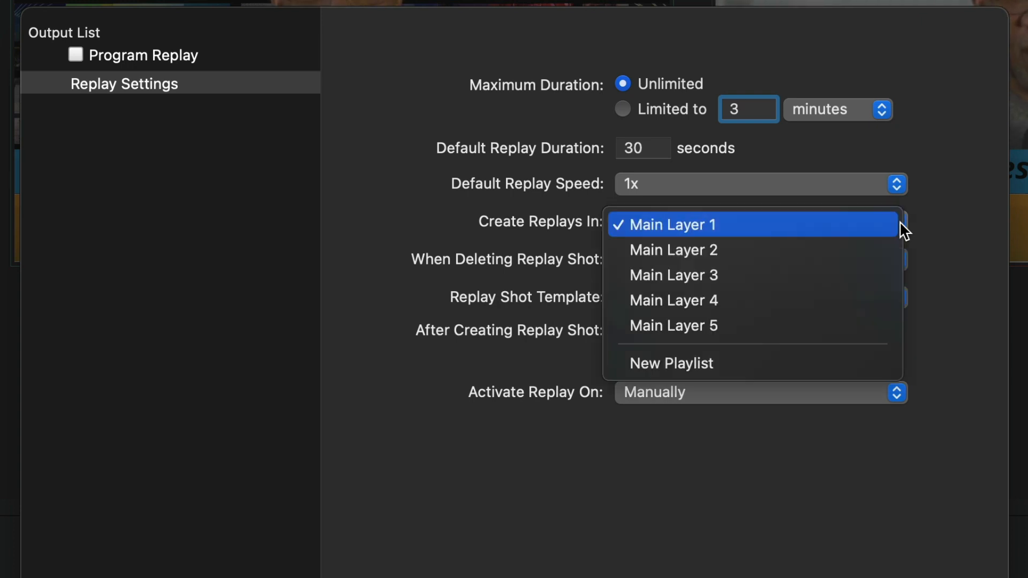
mouse_move(672, 249)
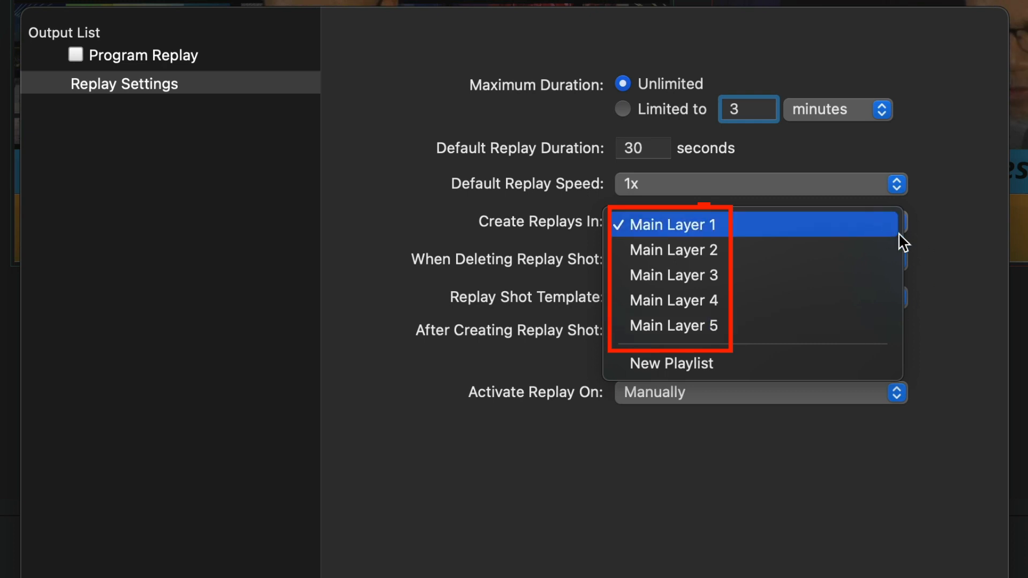
mouse_move(720, 239)
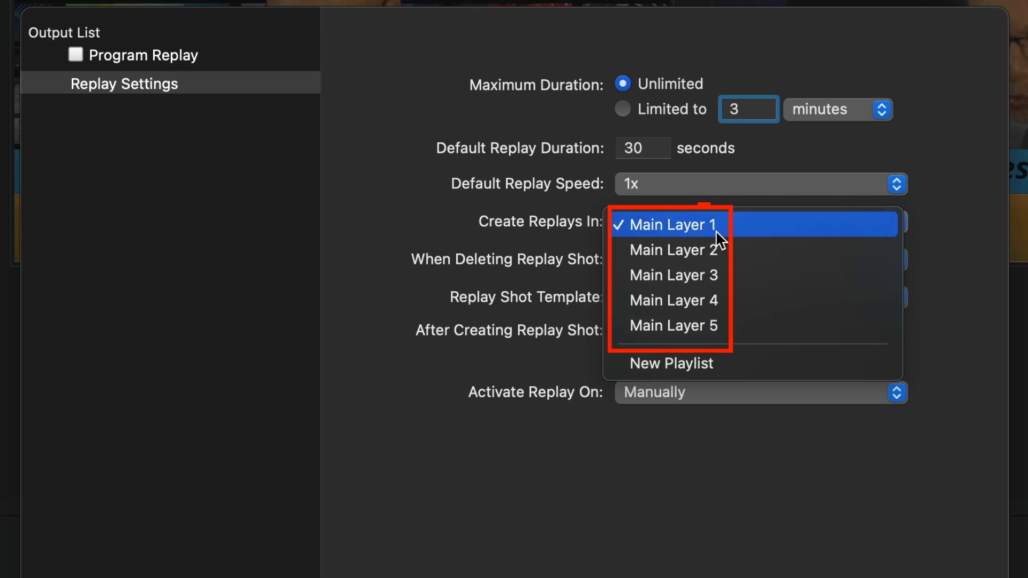
mouse_move(900, 225)
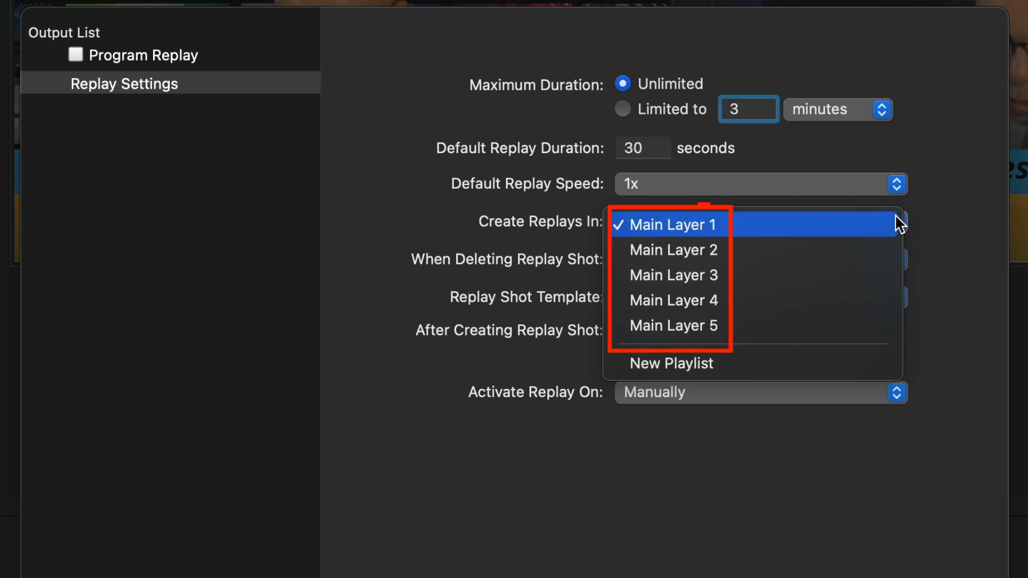
click(666, 224)
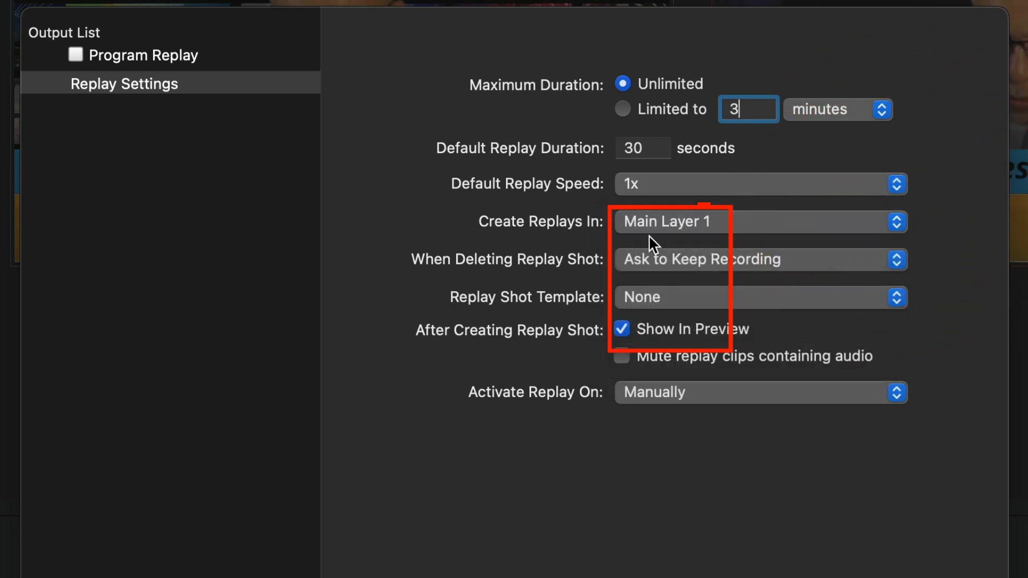
mouse_move(698, 235)
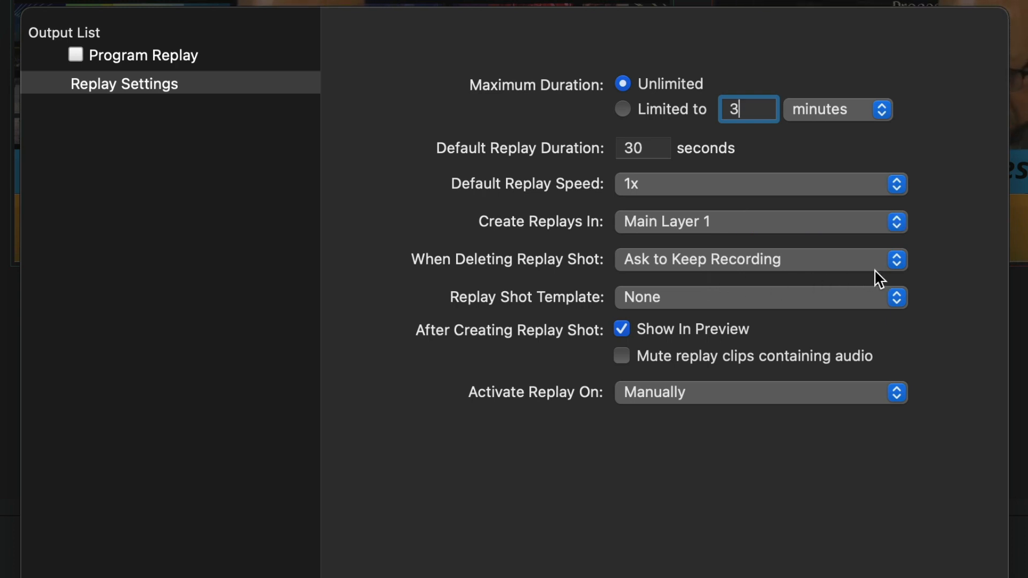
mouse_move(872, 268)
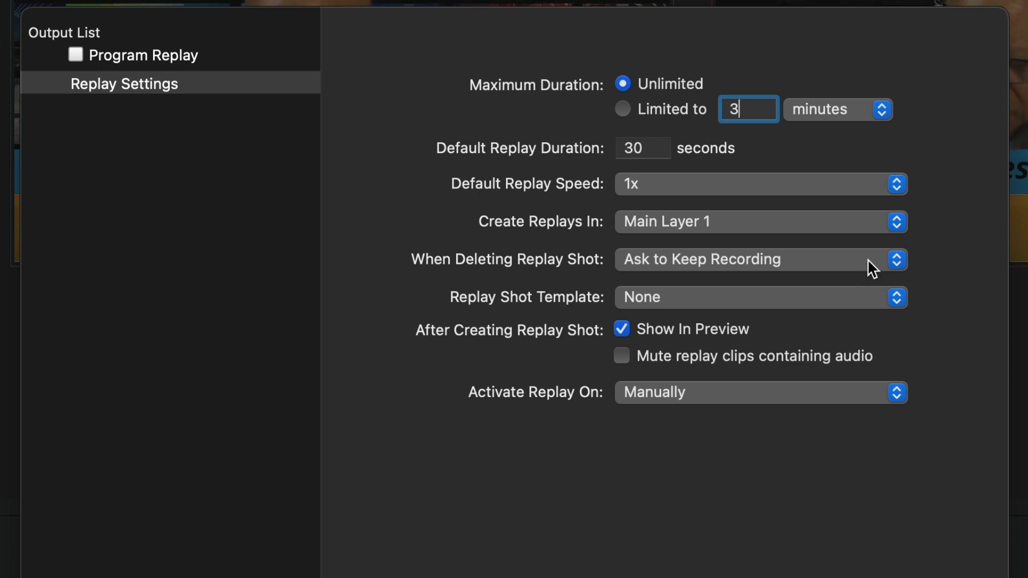
mouse_move(905, 272)
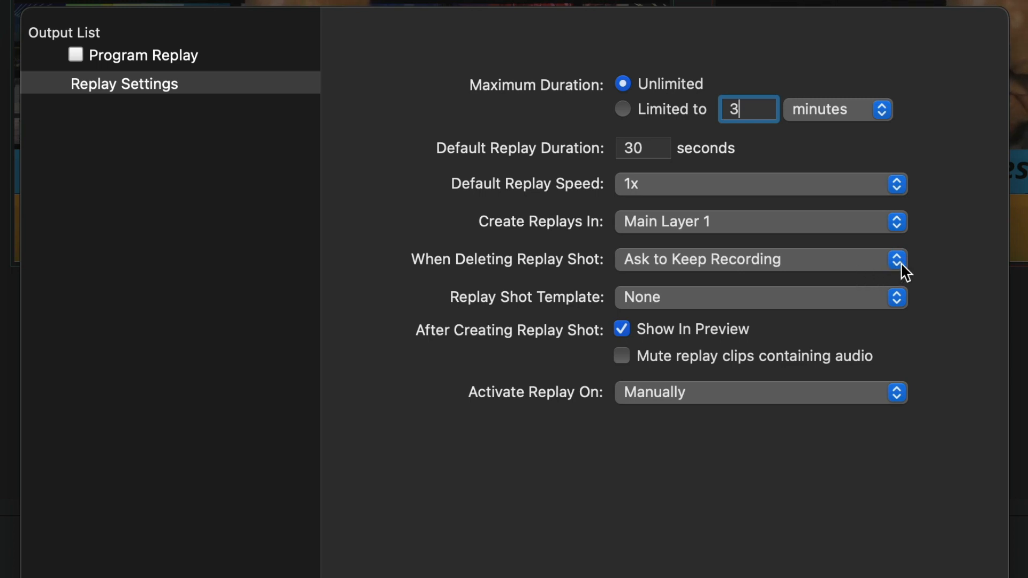
mouse_move(716, 287)
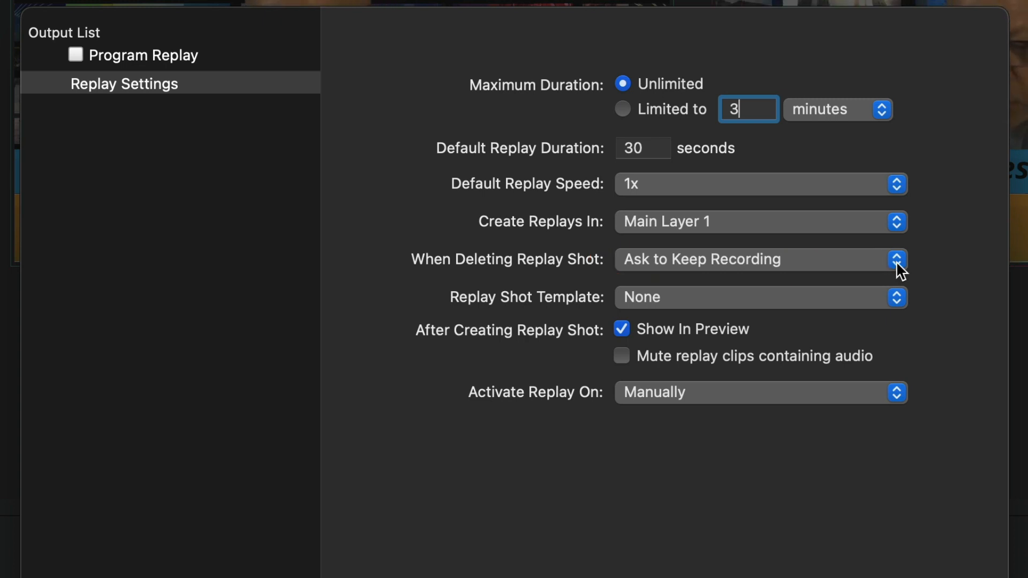
click(895, 259)
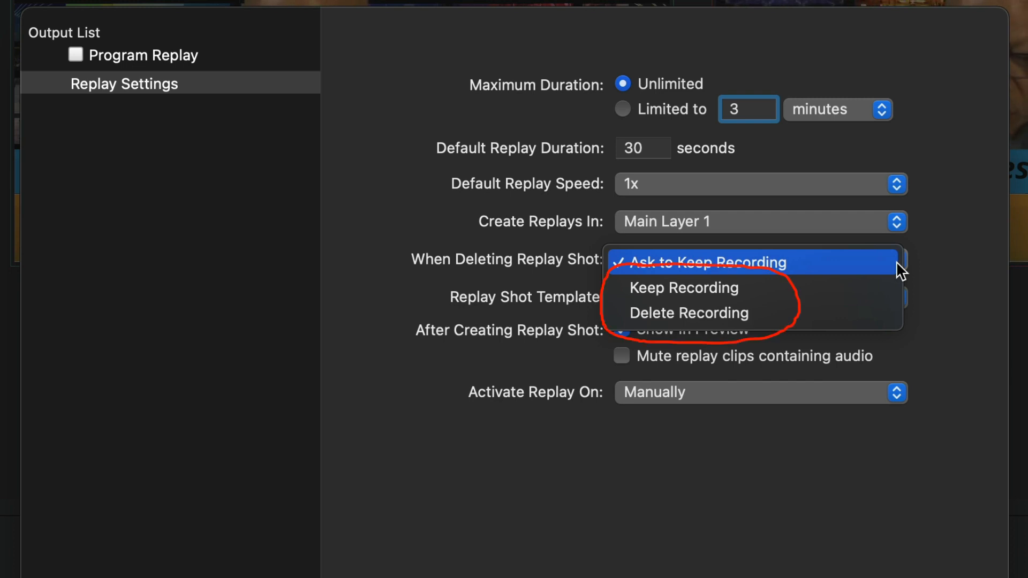
click(702, 263)
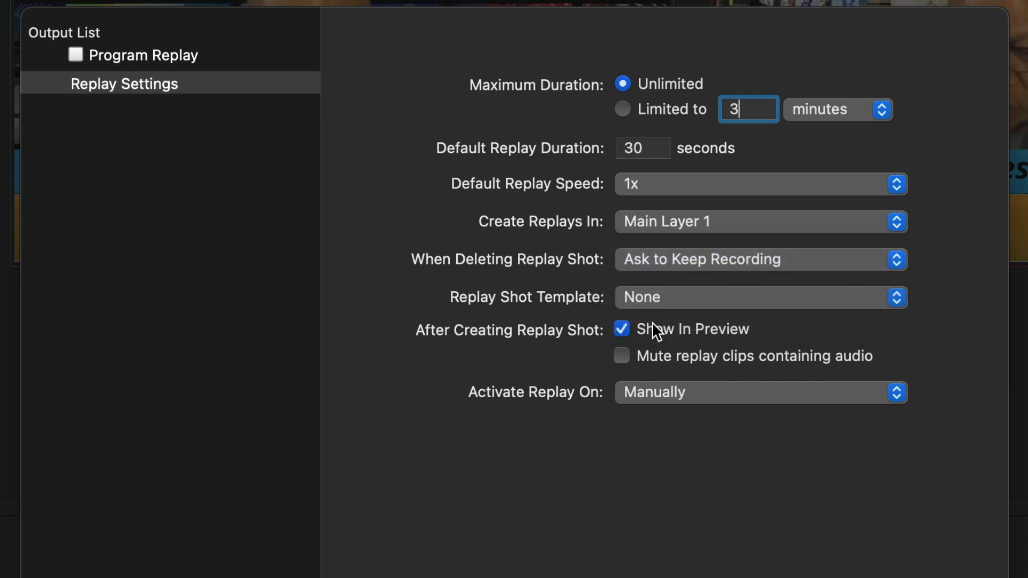
mouse_move(599, 322)
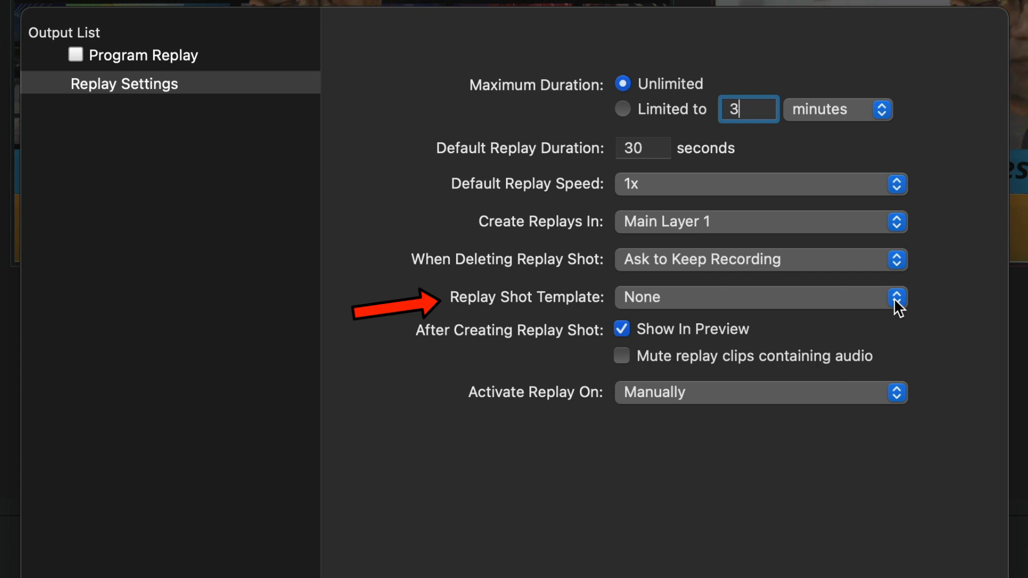
click(892, 296)
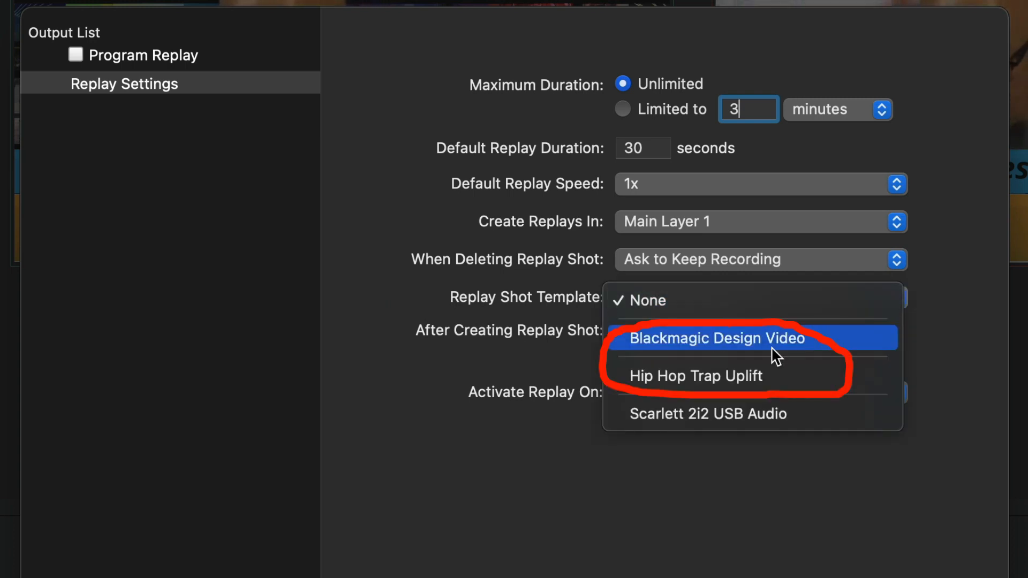
mouse_move(708, 377)
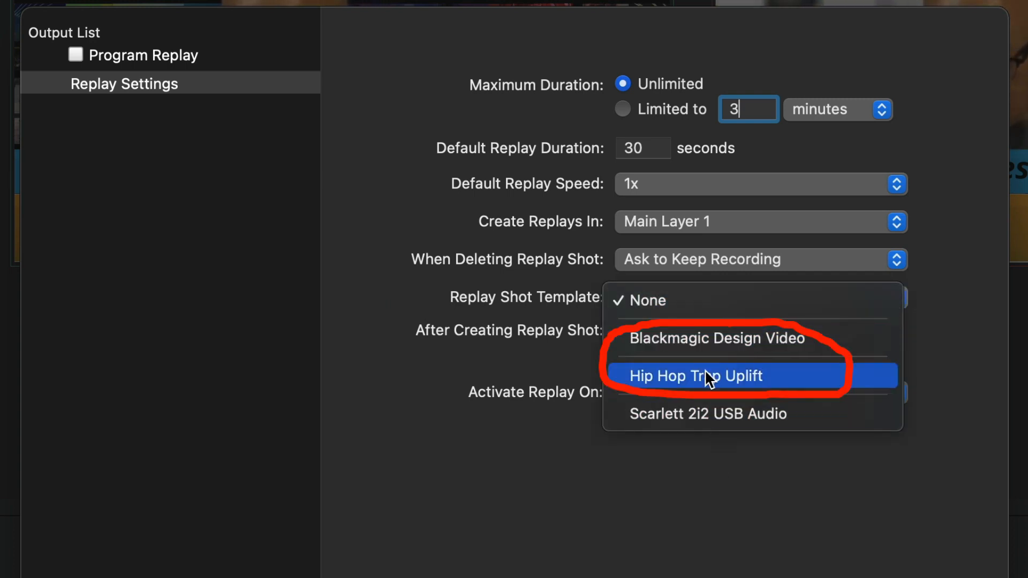
mouse_move(881, 300)
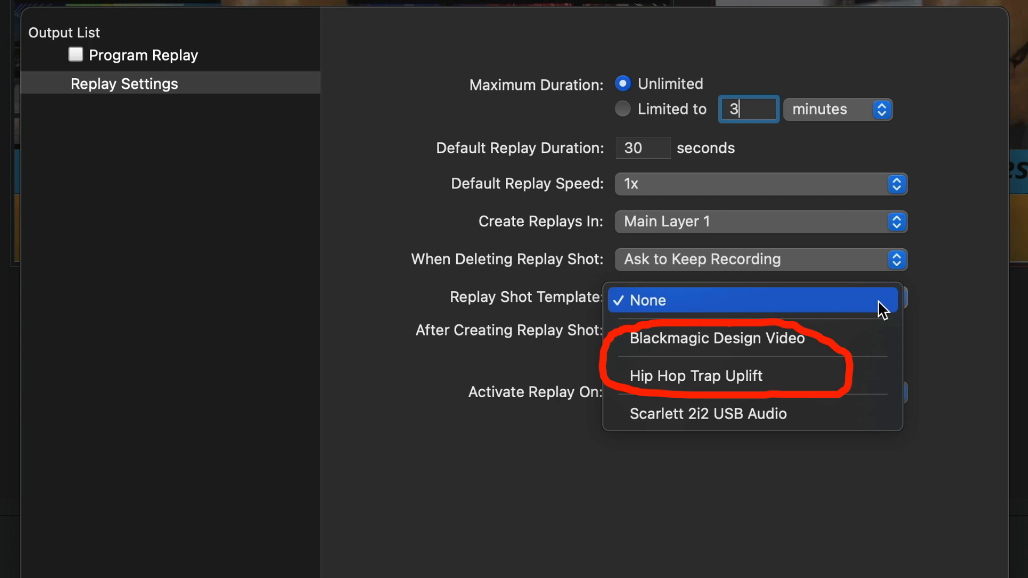
click(645, 300)
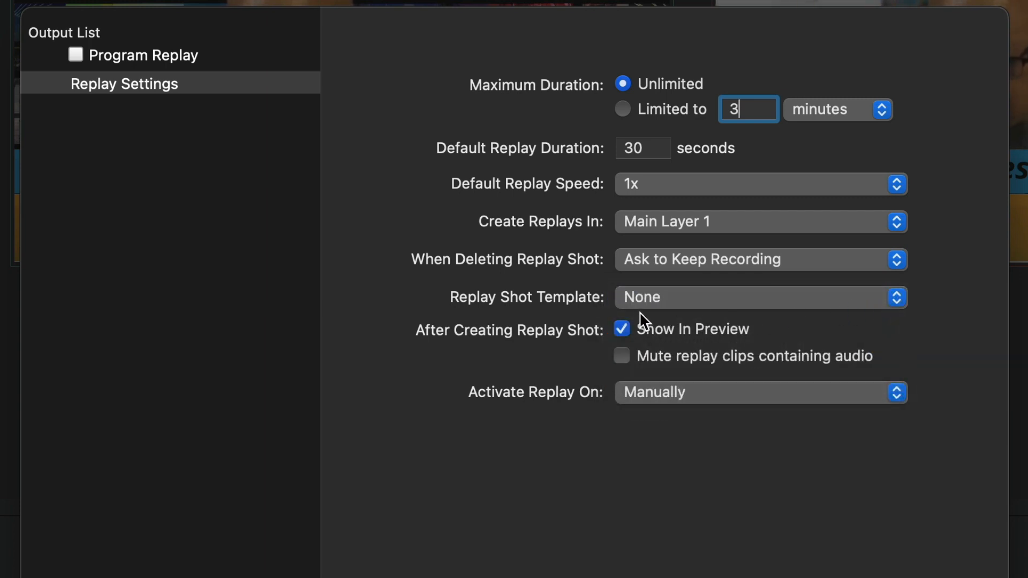
mouse_move(701, 321)
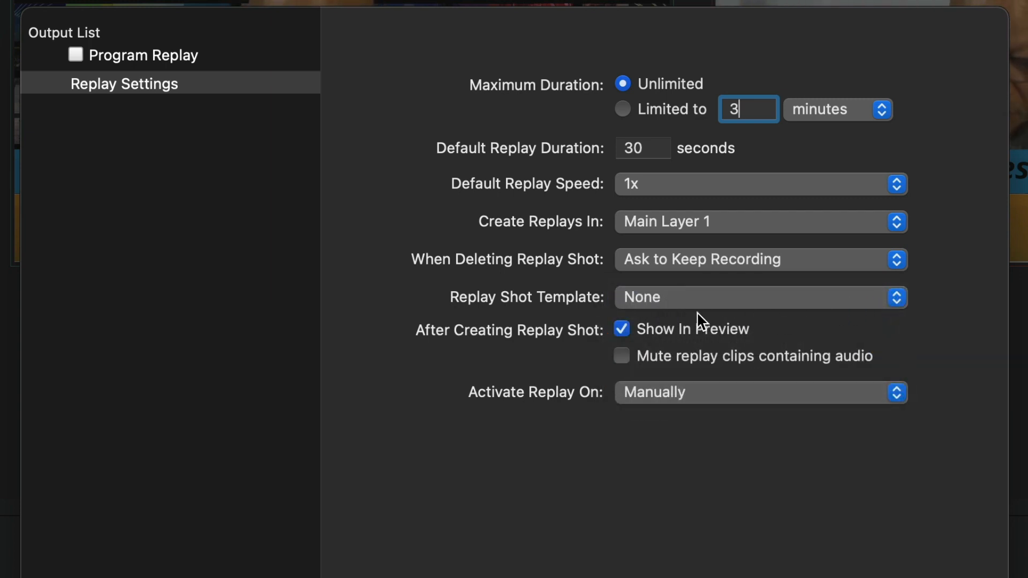
mouse_move(496, 361)
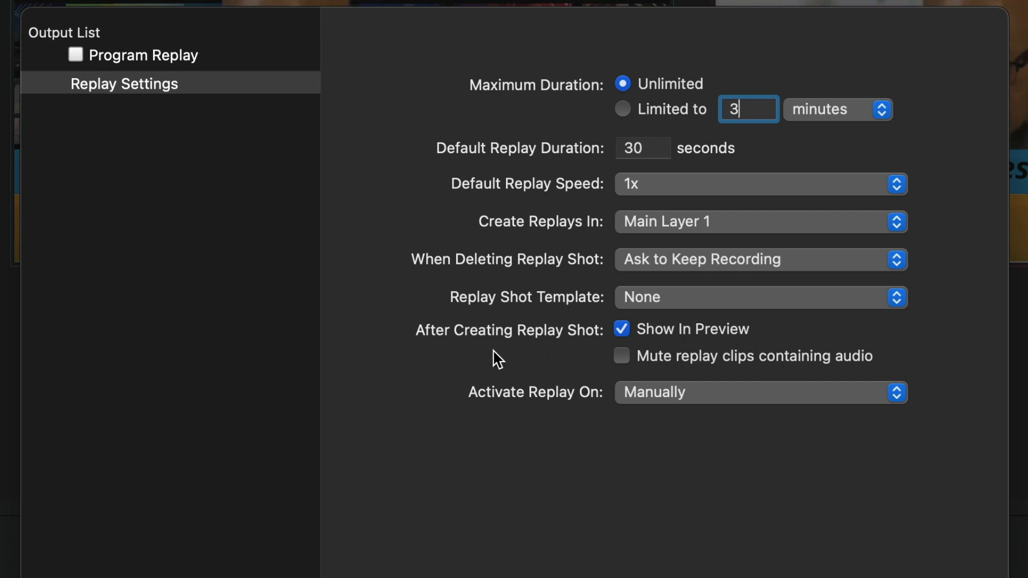
mouse_move(878, 321)
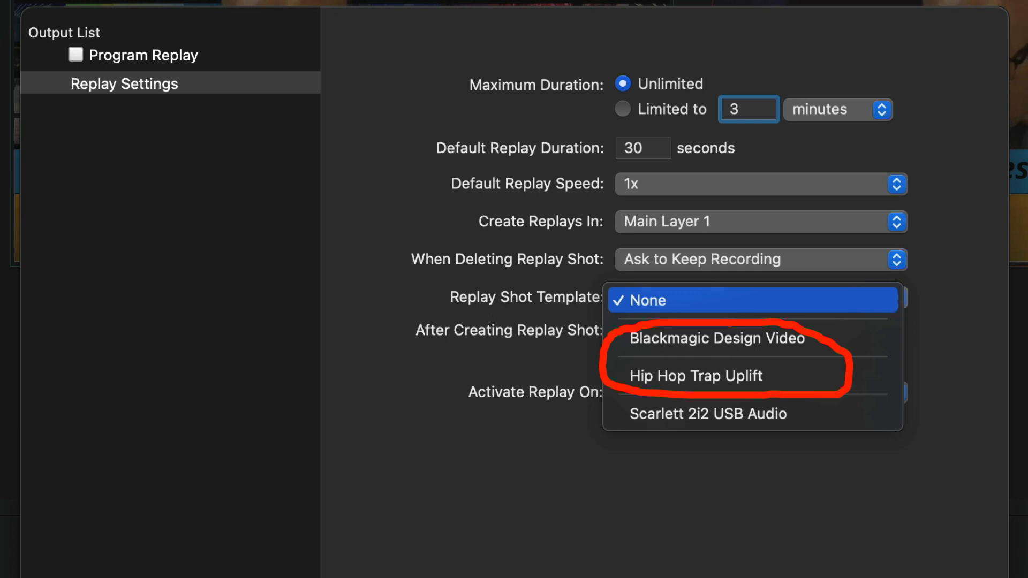
mouse_move(767, 339)
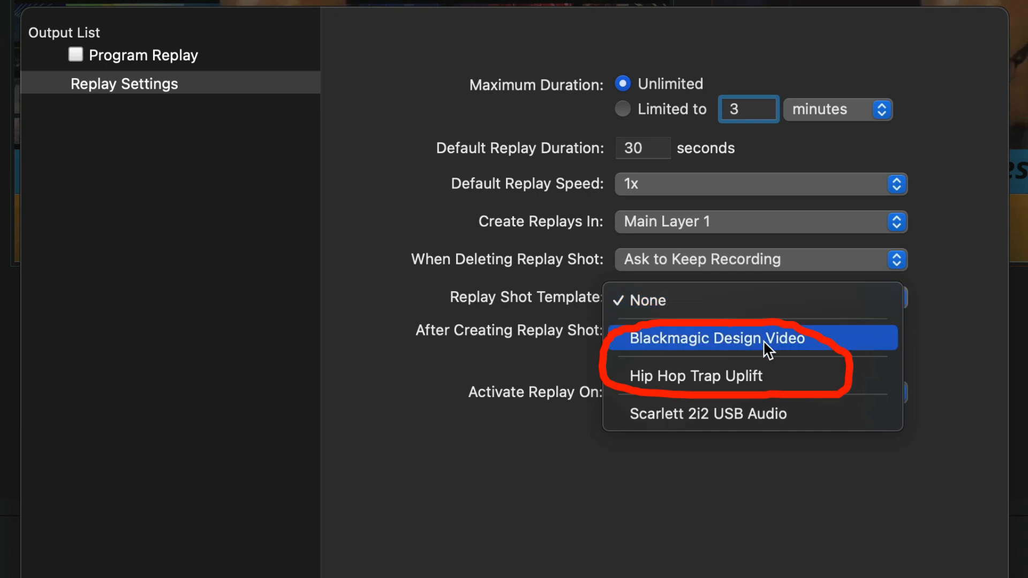
mouse_move(728, 380)
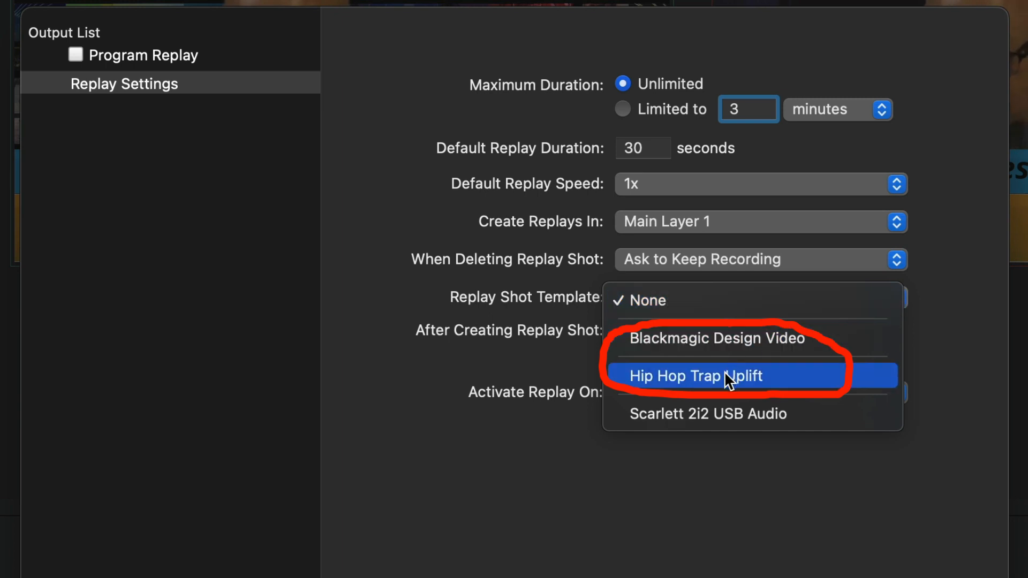
mouse_move(549, 349)
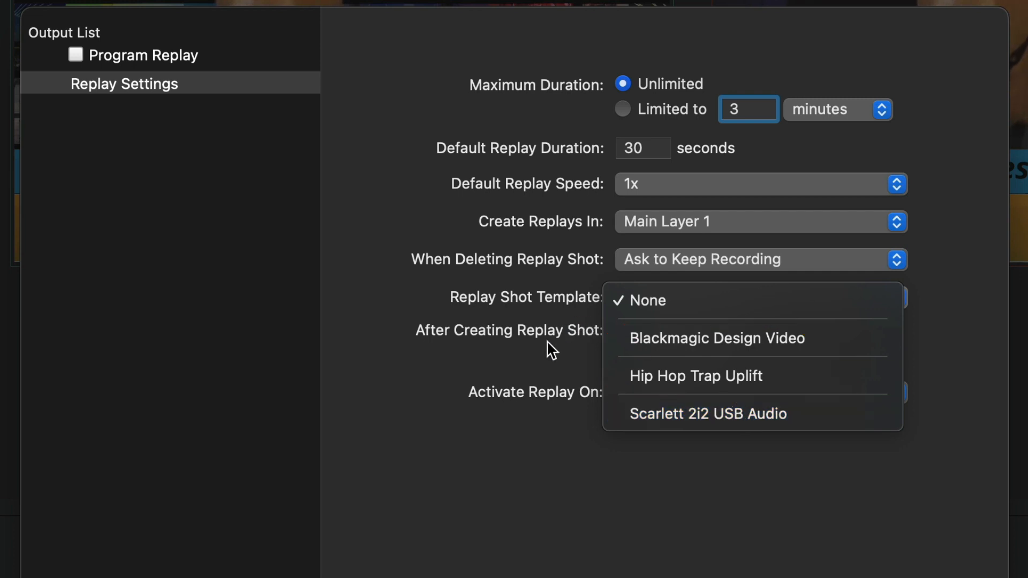
click(645, 300)
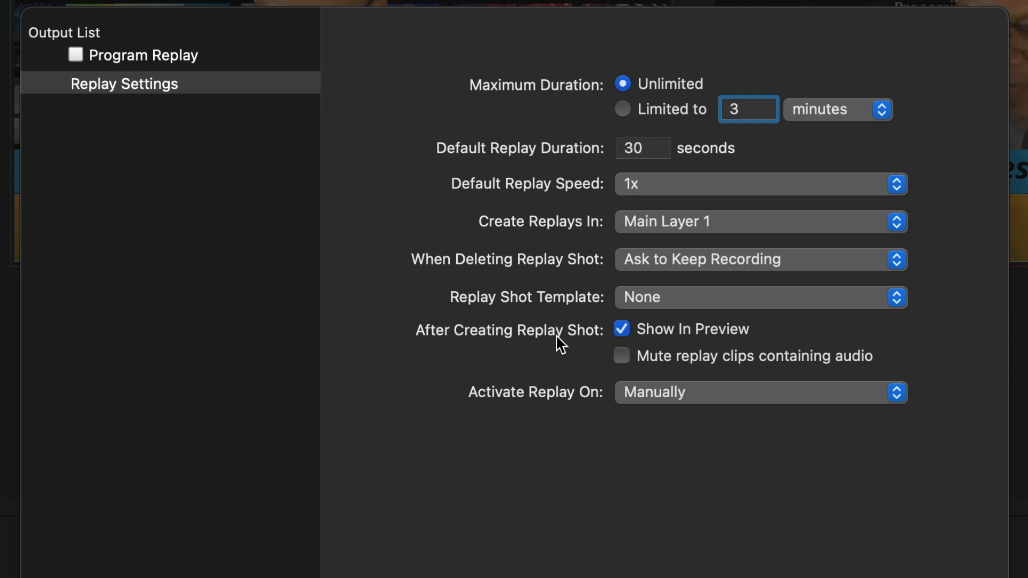
mouse_move(676, 259)
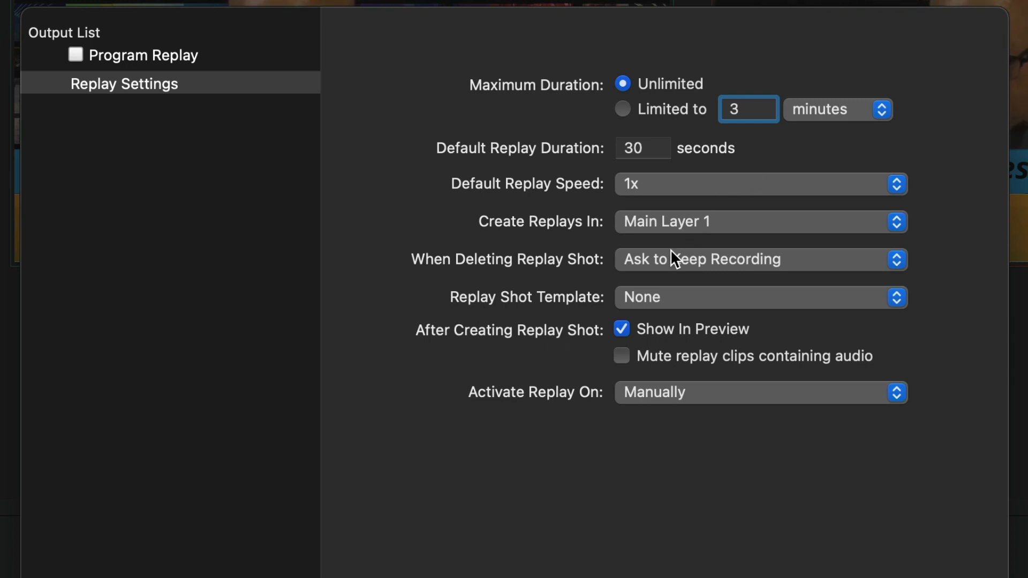
mouse_move(613, 347)
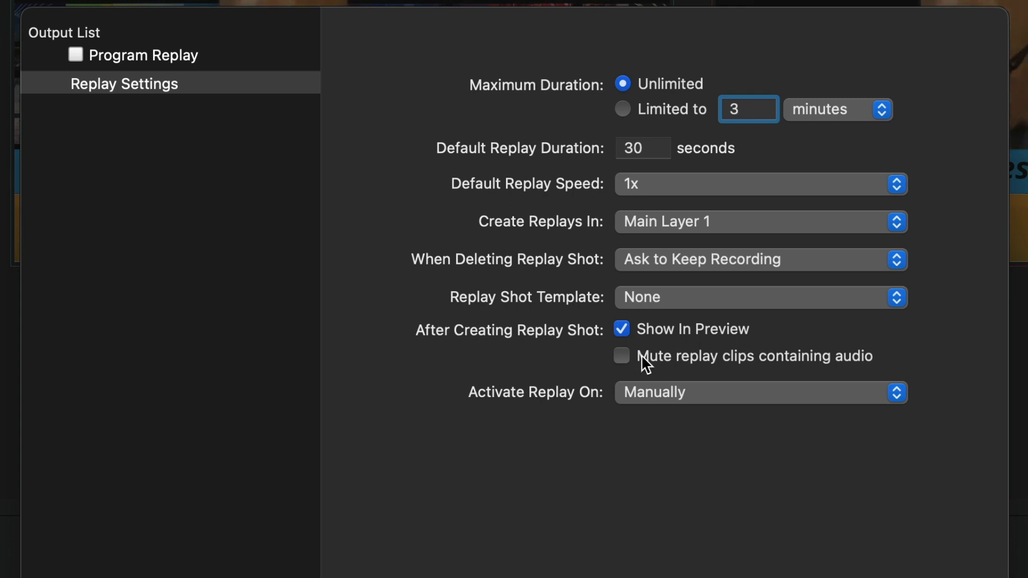
mouse_move(689, 385)
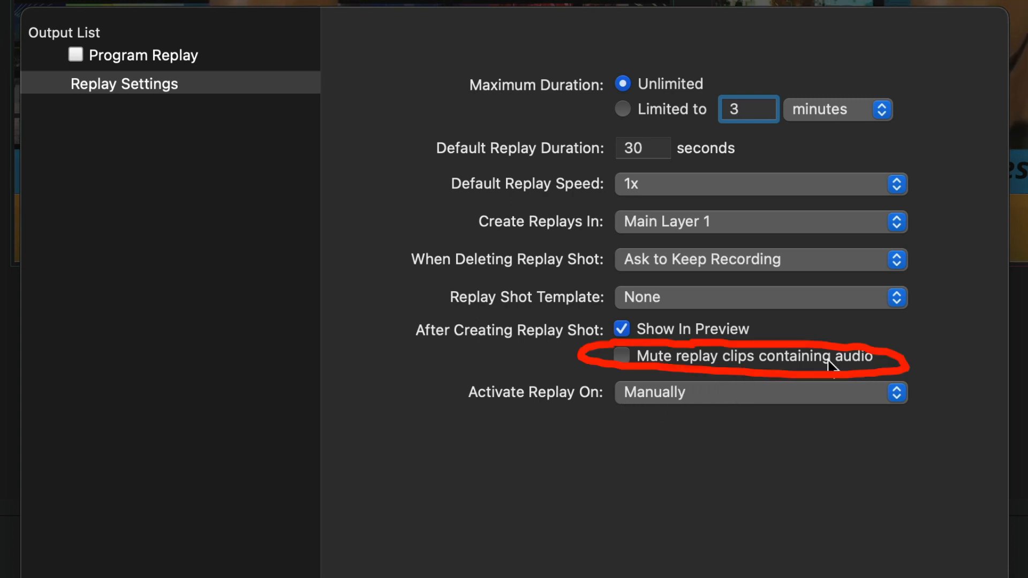
mouse_move(621, 356)
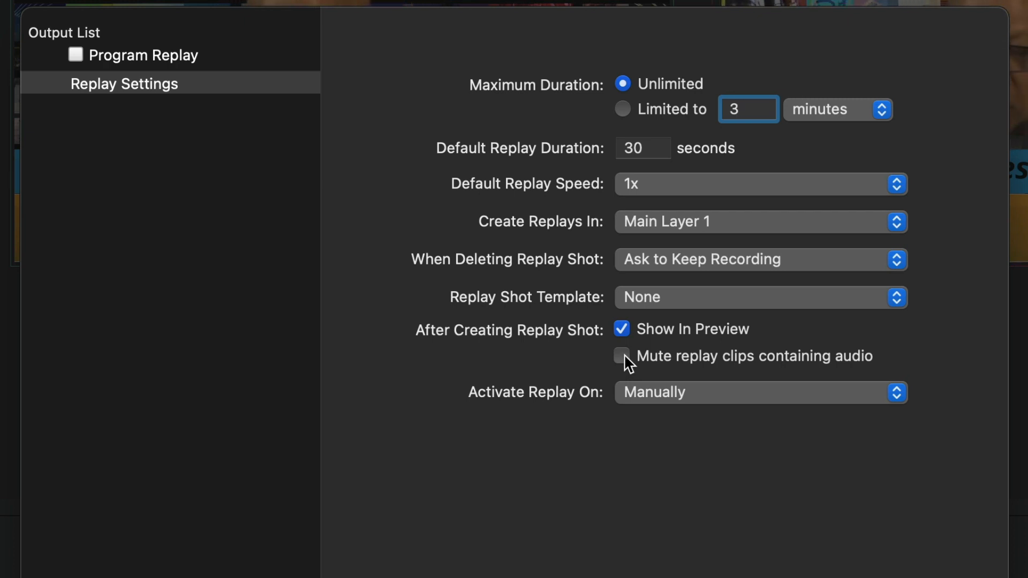
mouse_move(634, 367)
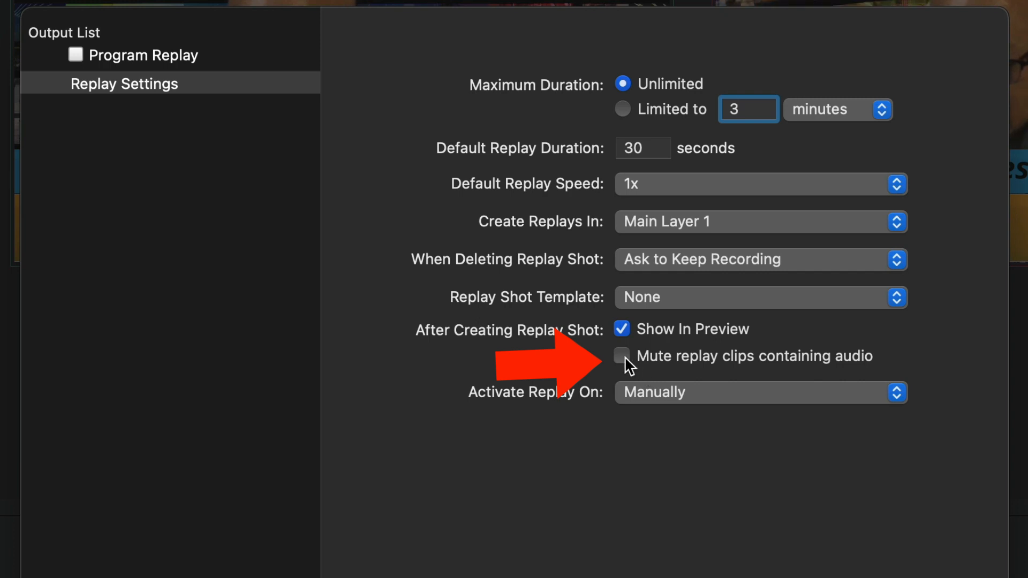
mouse_move(577, 419)
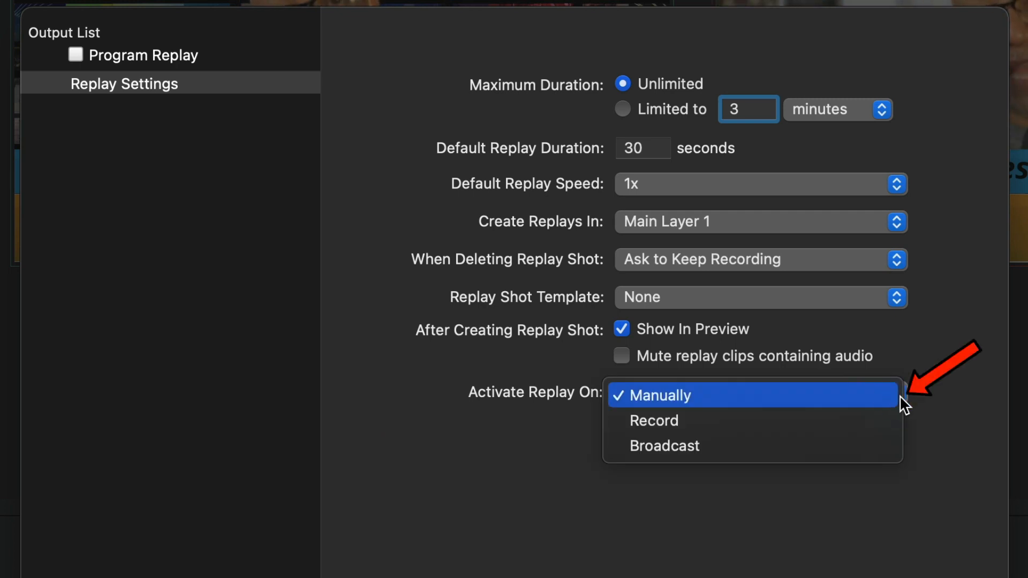
Review the Activate Replay On choices, leaving Manually selected.
click(656, 396)
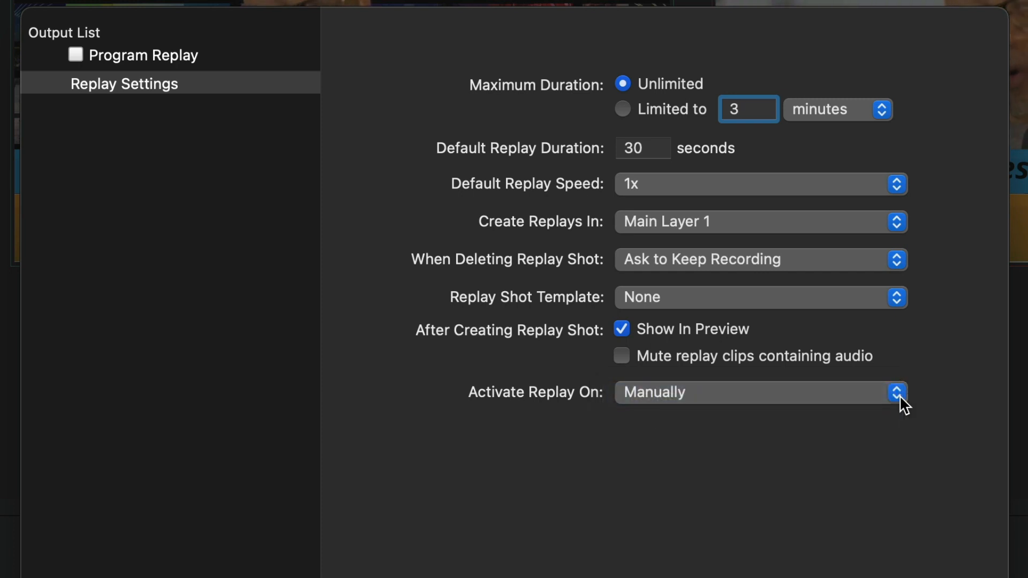
mouse_move(598, 347)
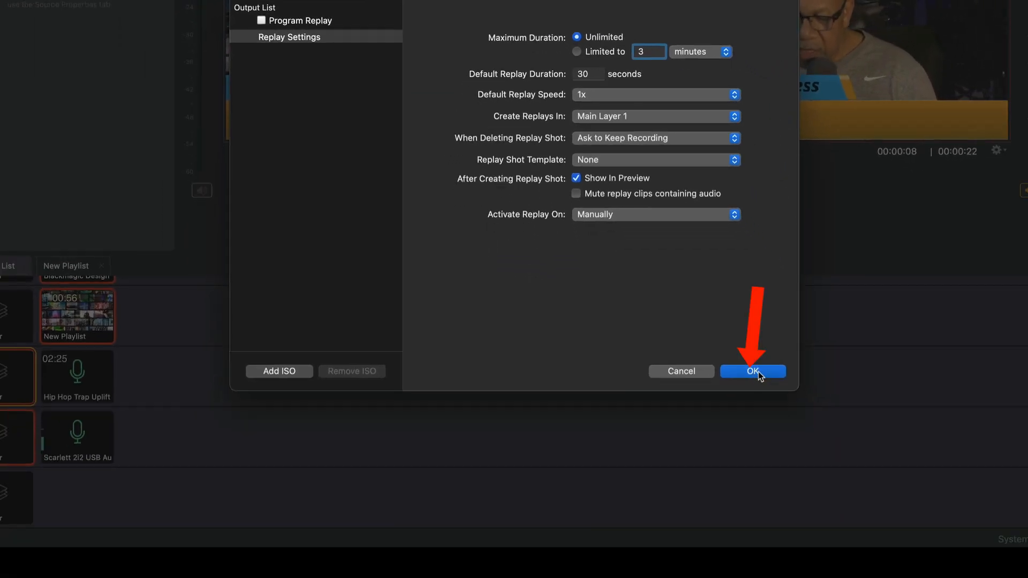
Confirm the replay settings and start Program Replay recording from the Replay menu.
click(752, 372)
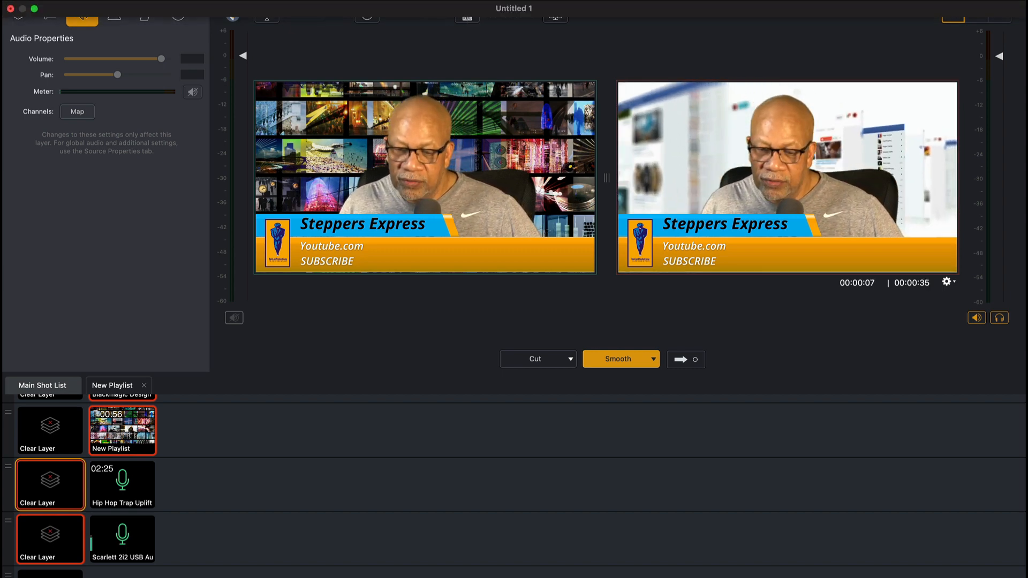
click(266, 18)
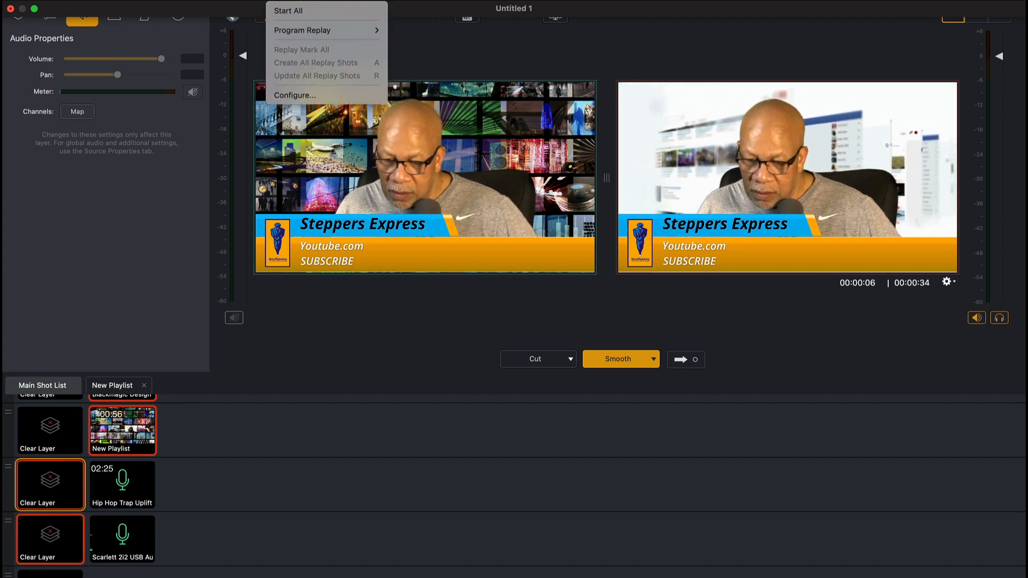
mouse_move(302, 30)
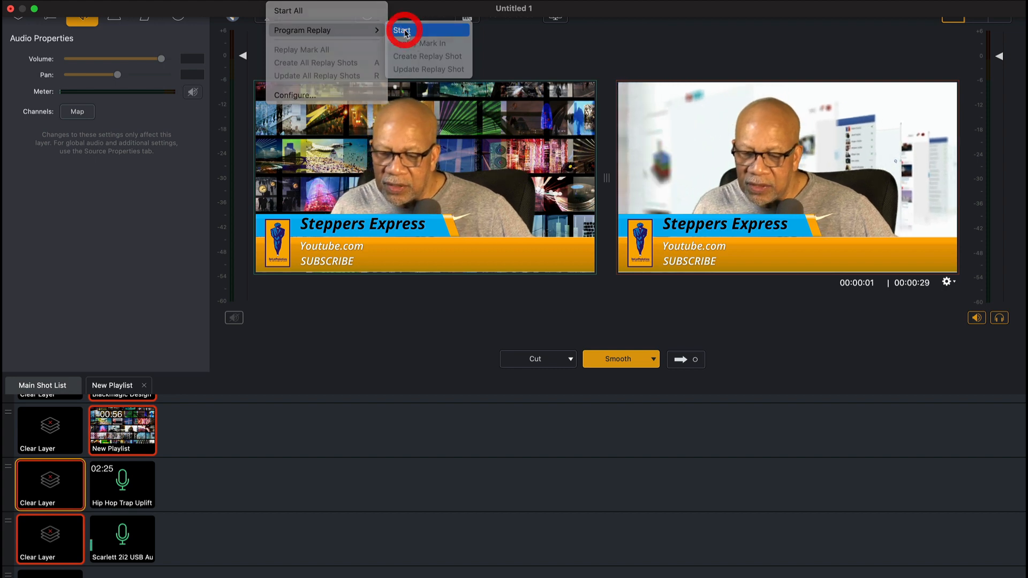
click(404, 30)
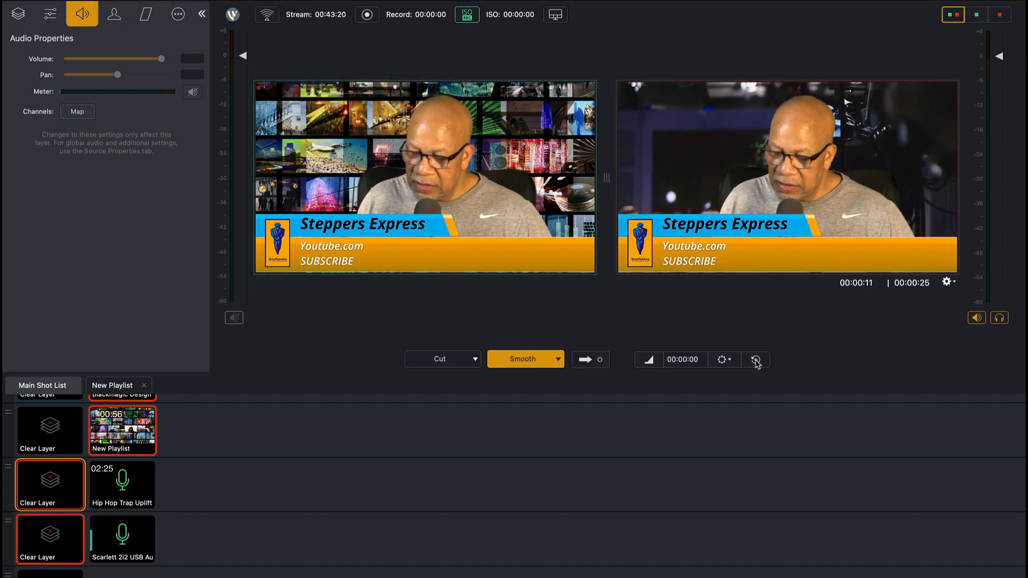
mouse_move(756, 360)
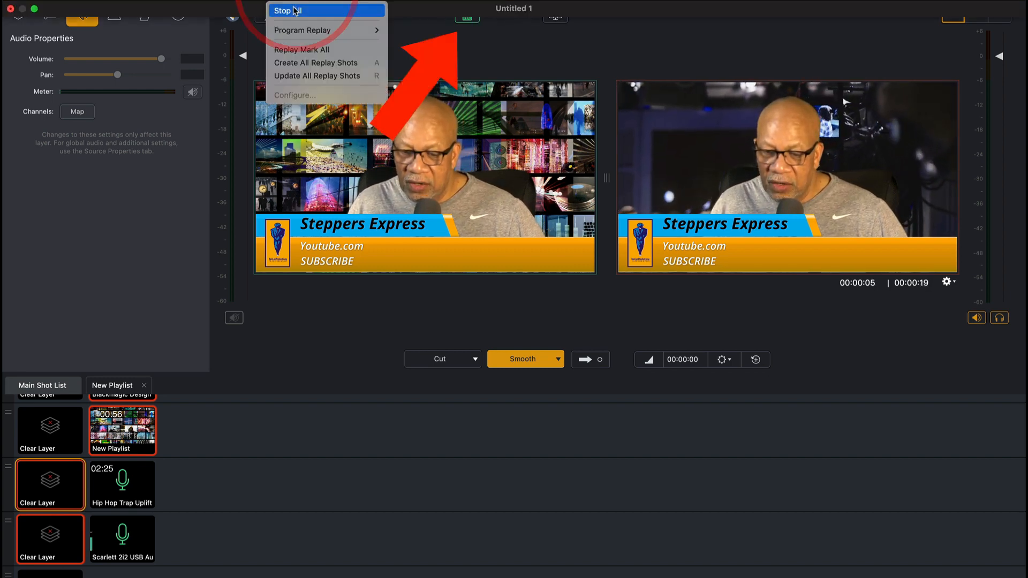
click(285, 11)
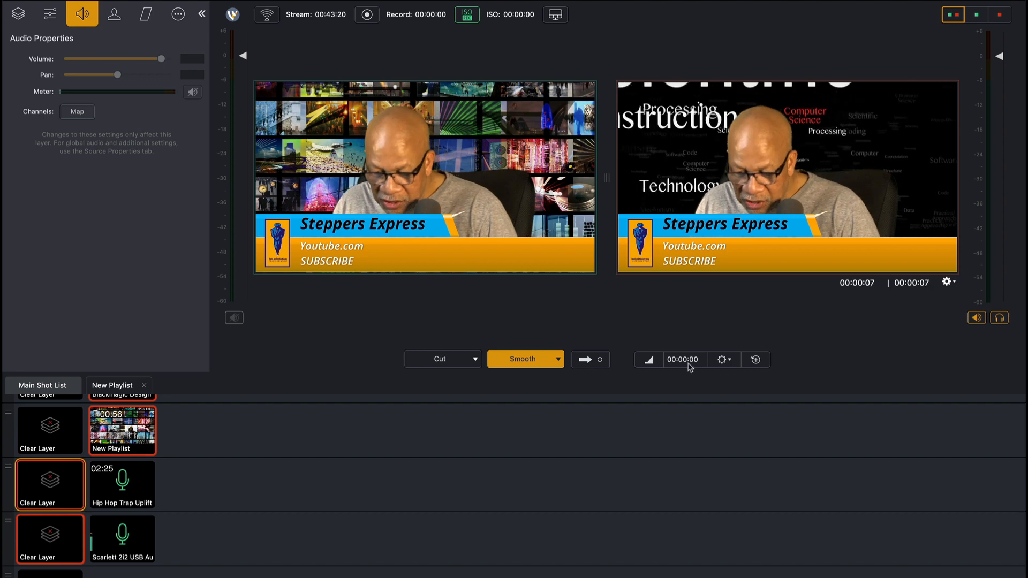
Create a 30-second replay shot from the Blackmagic camera in Main Layer 1, then stop recording.
click(721, 360)
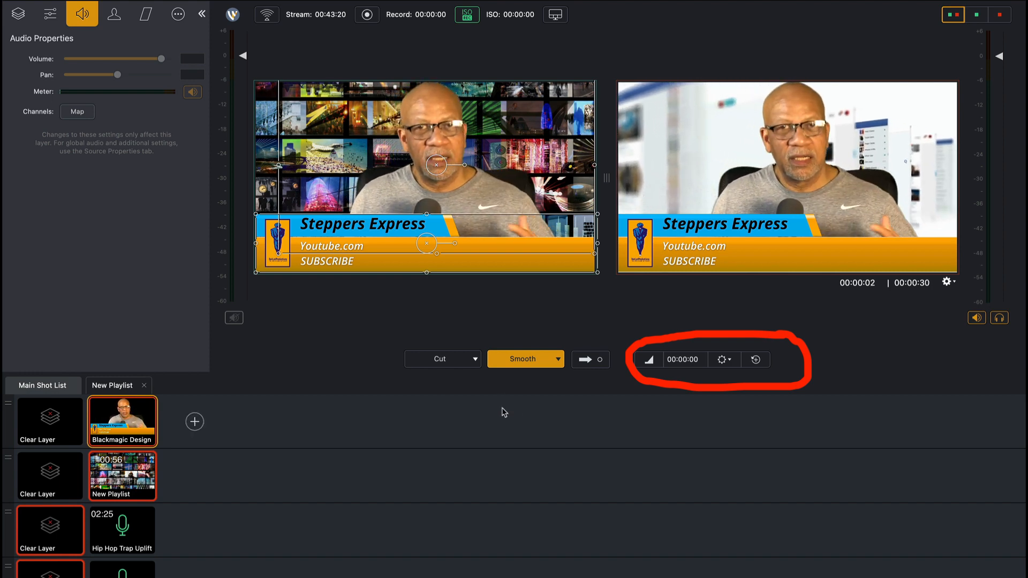
click(756, 360)
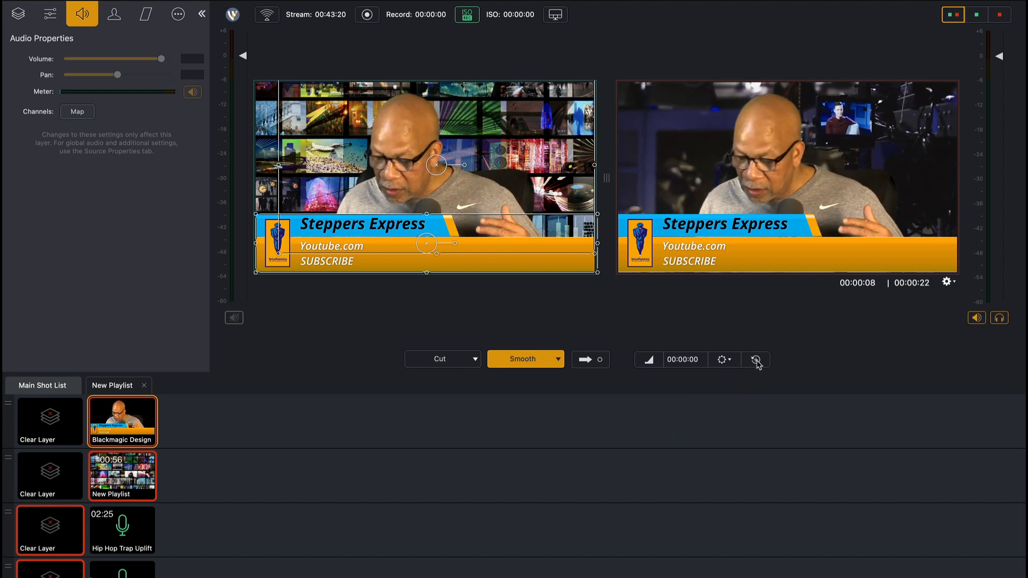
click(755, 360)
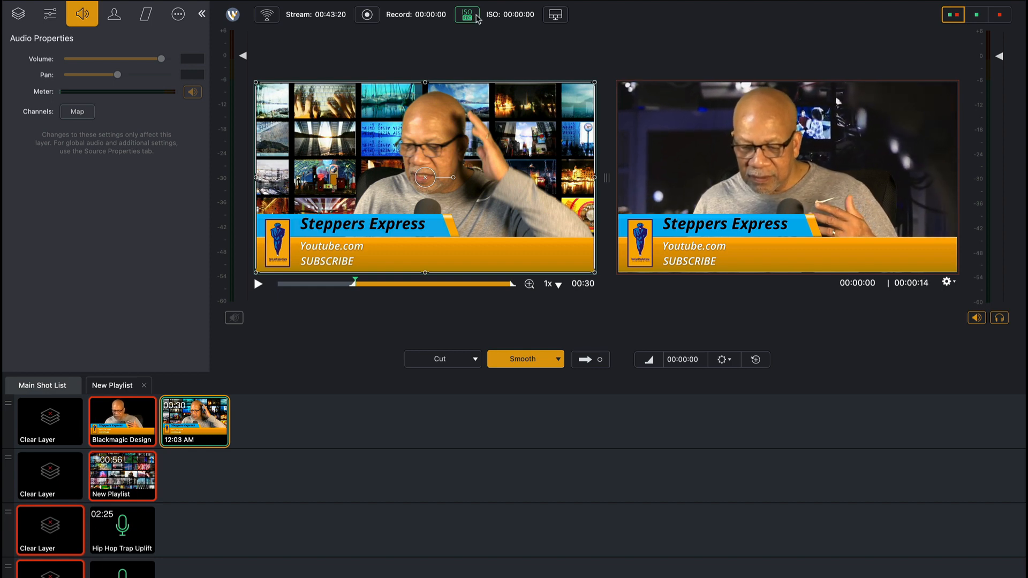
click(467, 14)
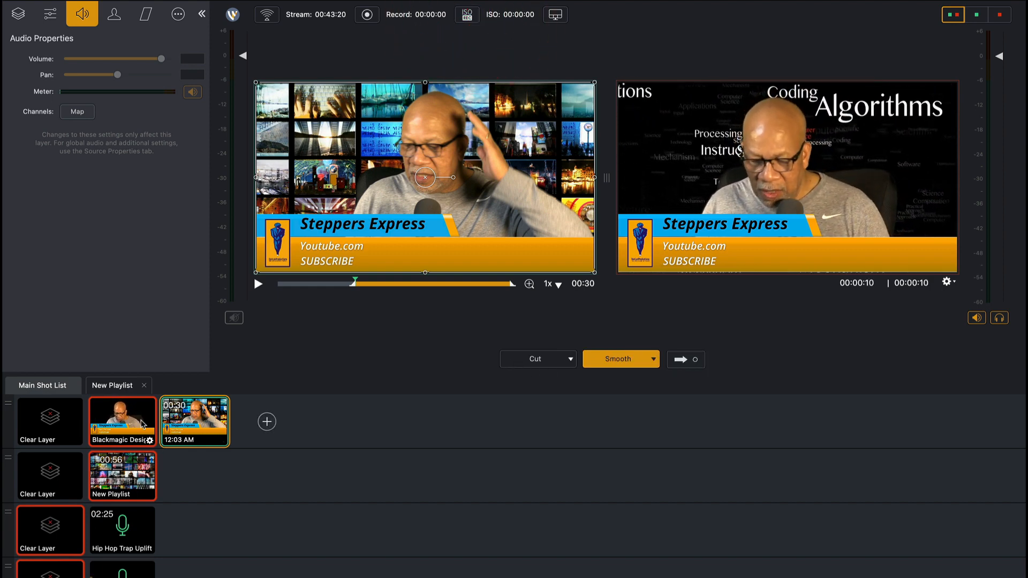
click(139, 415)
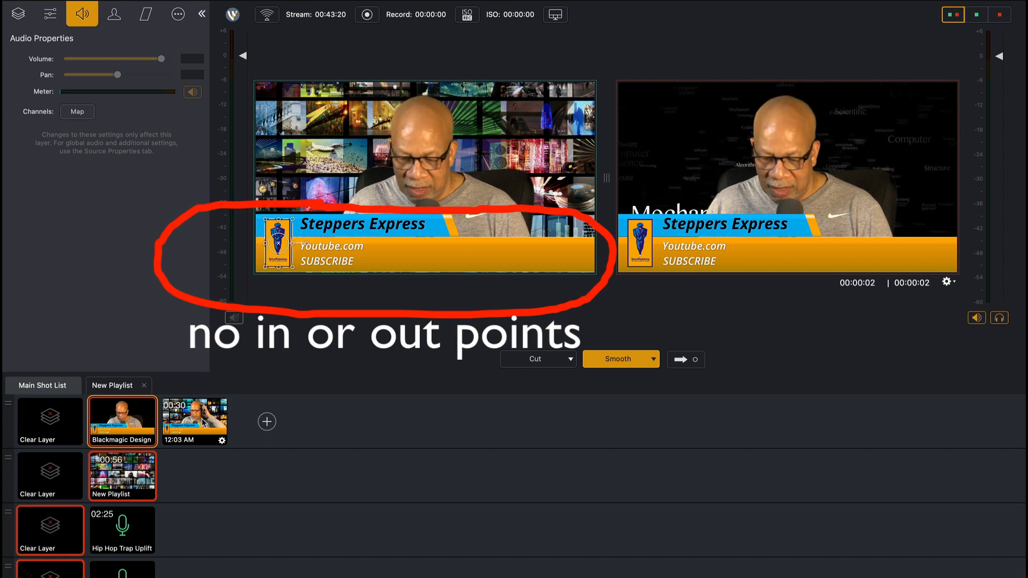
Trim the 12:03 AM replay shot to 4 seconds and send it to program with Go.
click(193, 421)
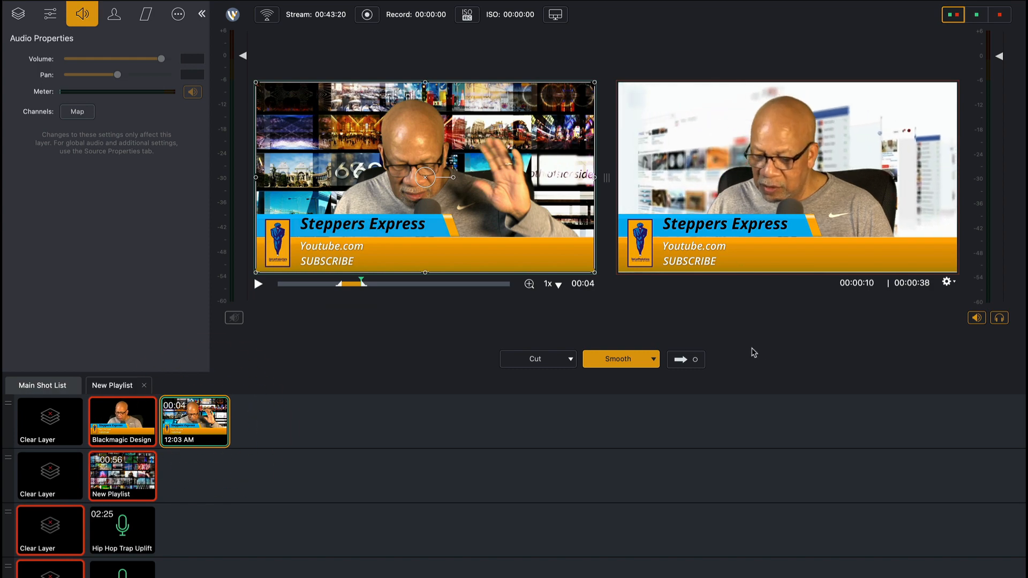
click(682, 359)
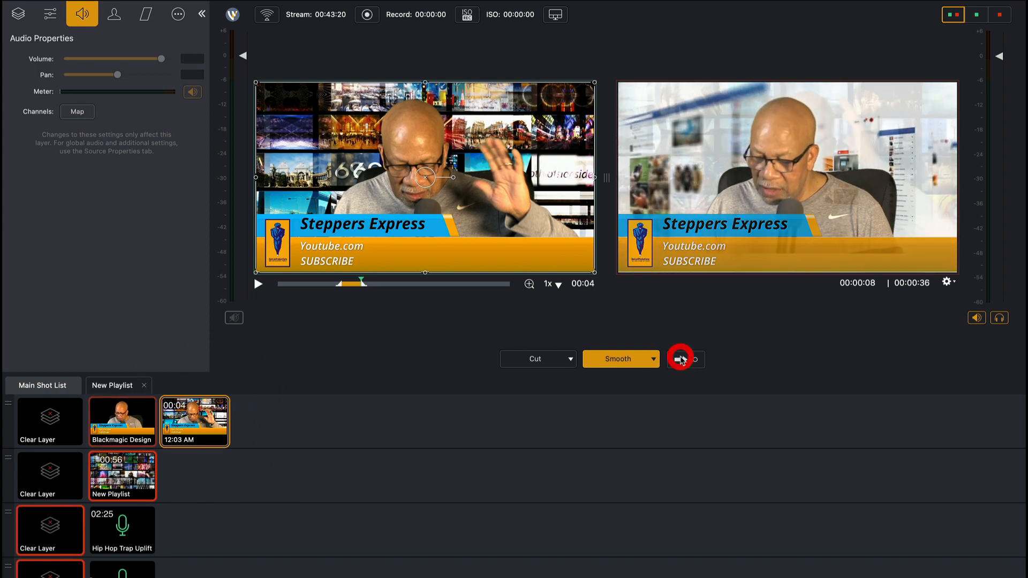
click(686, 359)
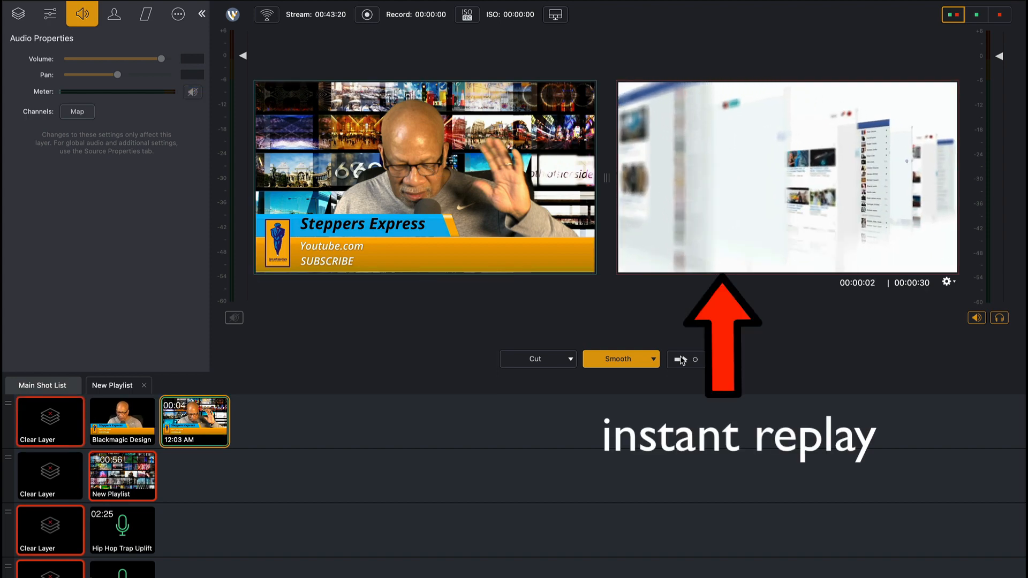
click(682, 360)
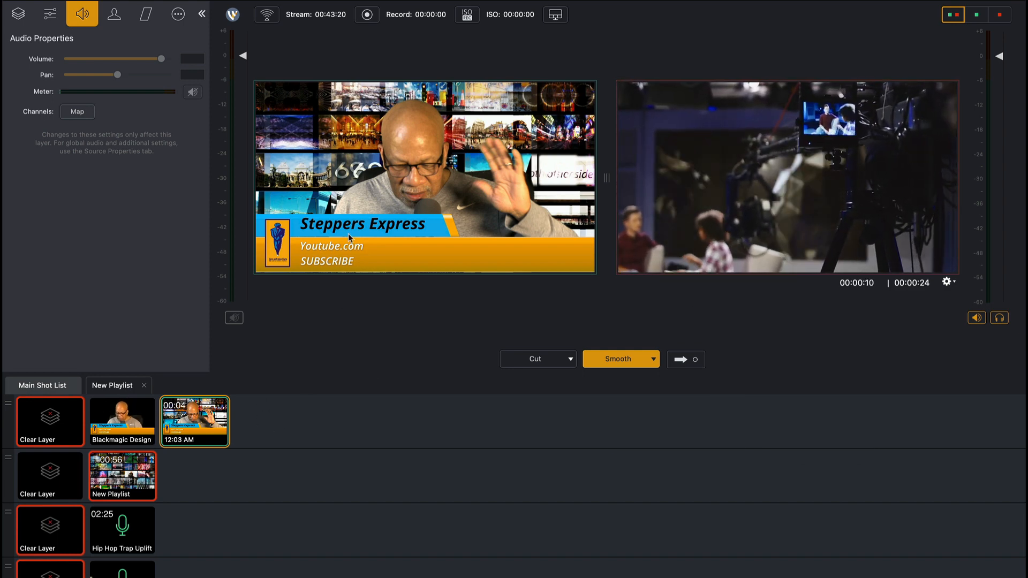
mouse_move(681, 360)
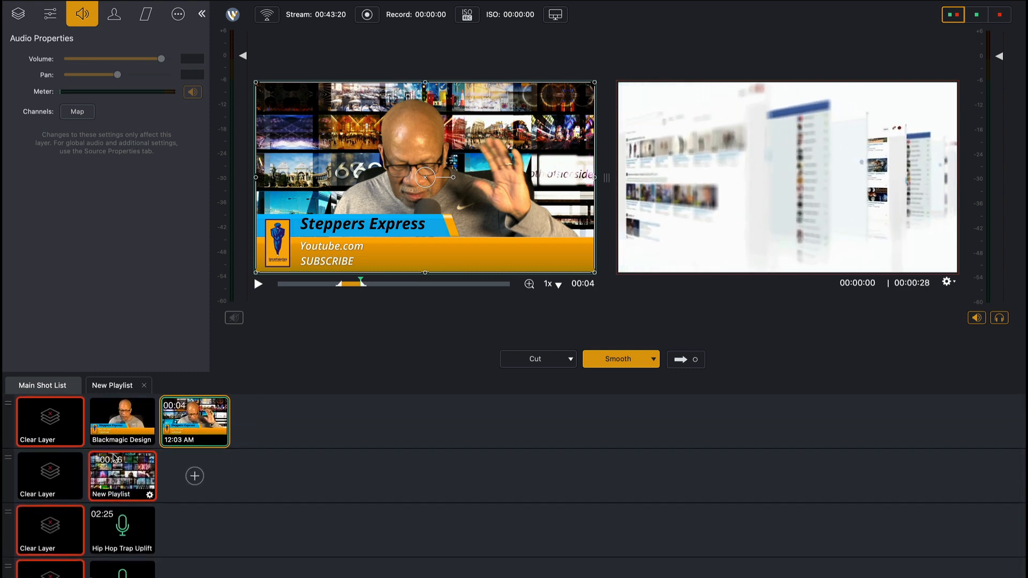
Take the replay live again, then move Blackmagic Design to layer 2 and New Playlist to layer 3.
click(121, 476)
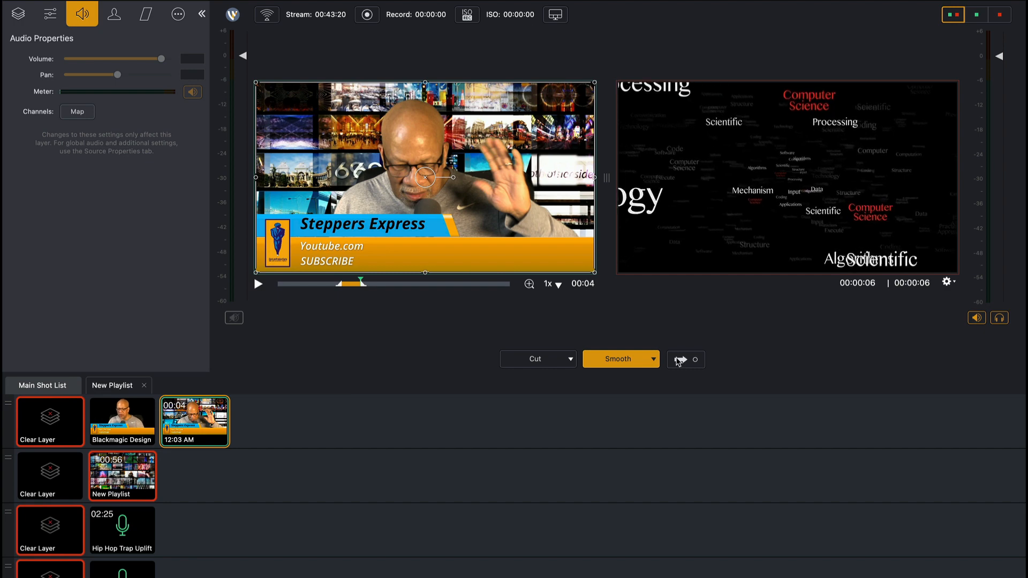
mouse_move(681, 360)
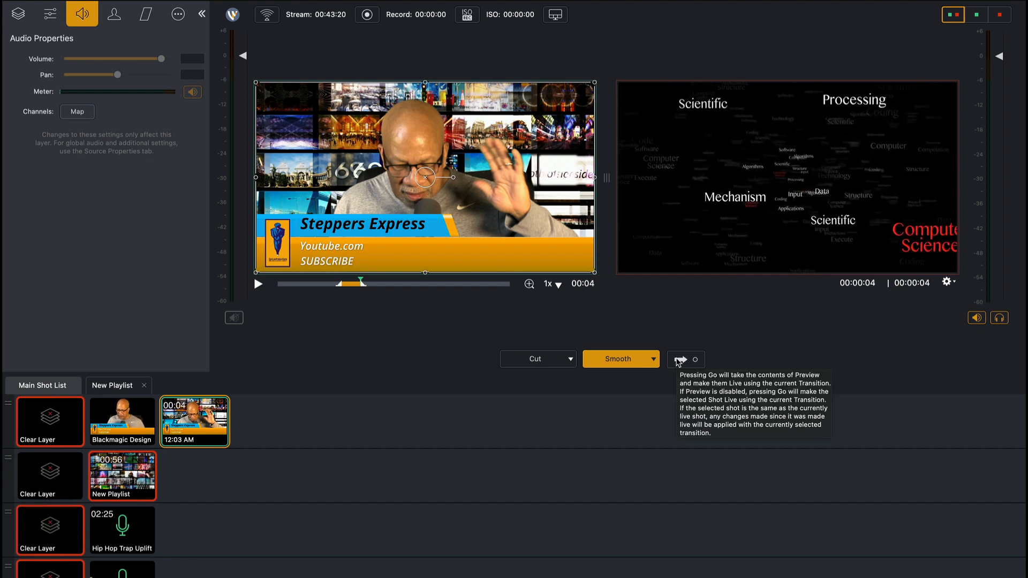
click(681, 360)
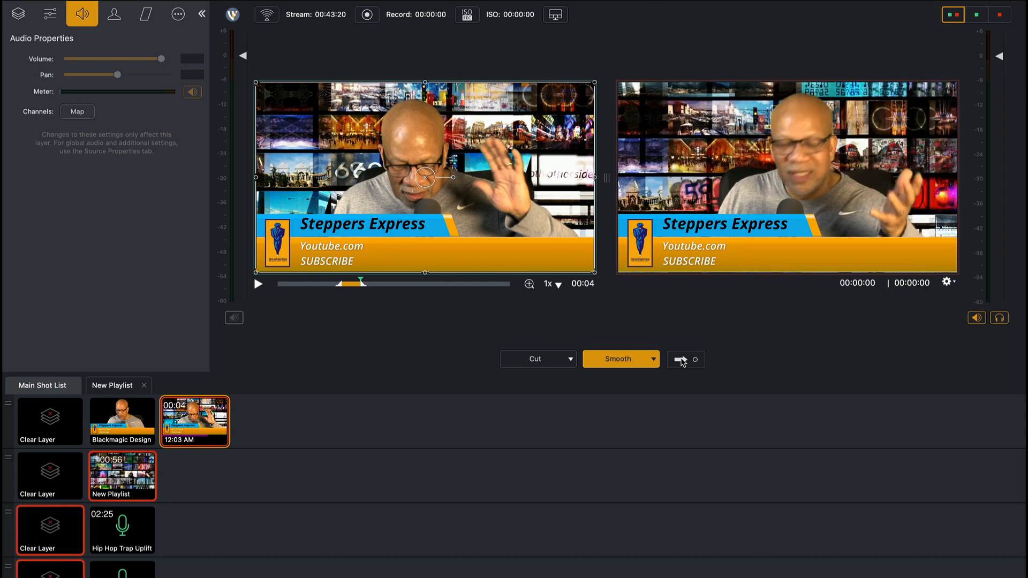
click(121, 421)
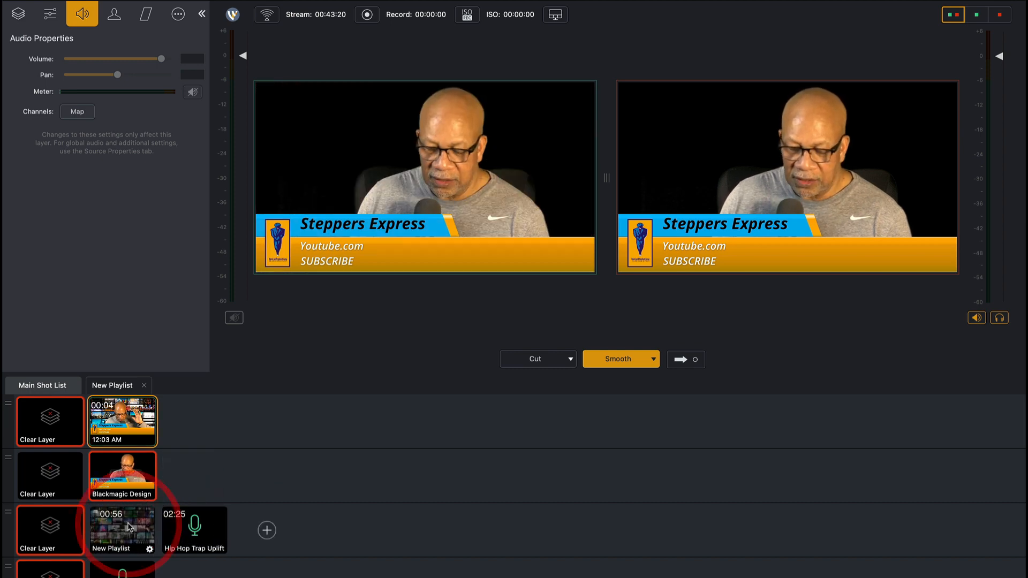
Move Blackmagic Design and the replay back to layer 1 and New Playlist to layer 2.
click(123, 530)
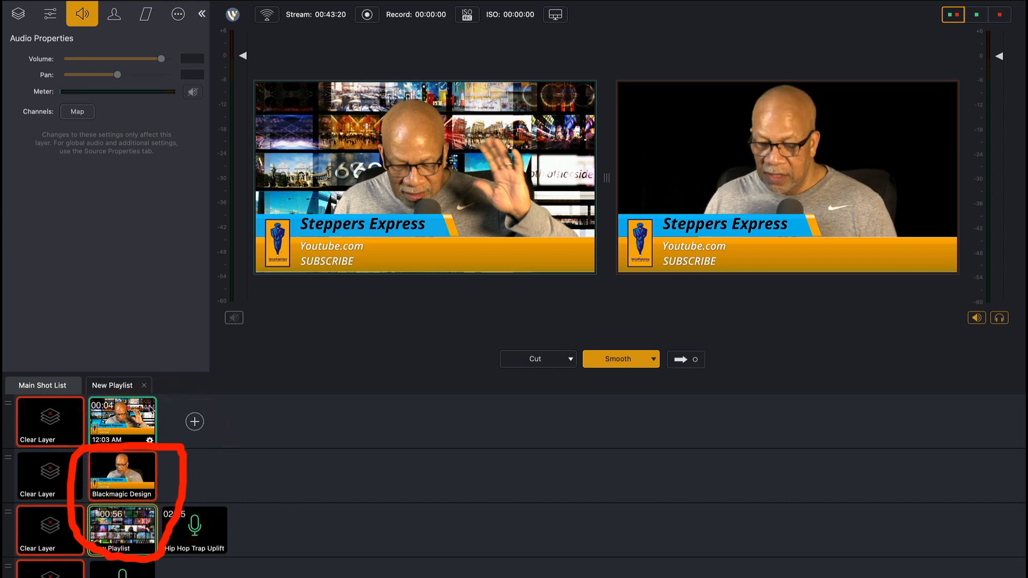
click(122, 422)
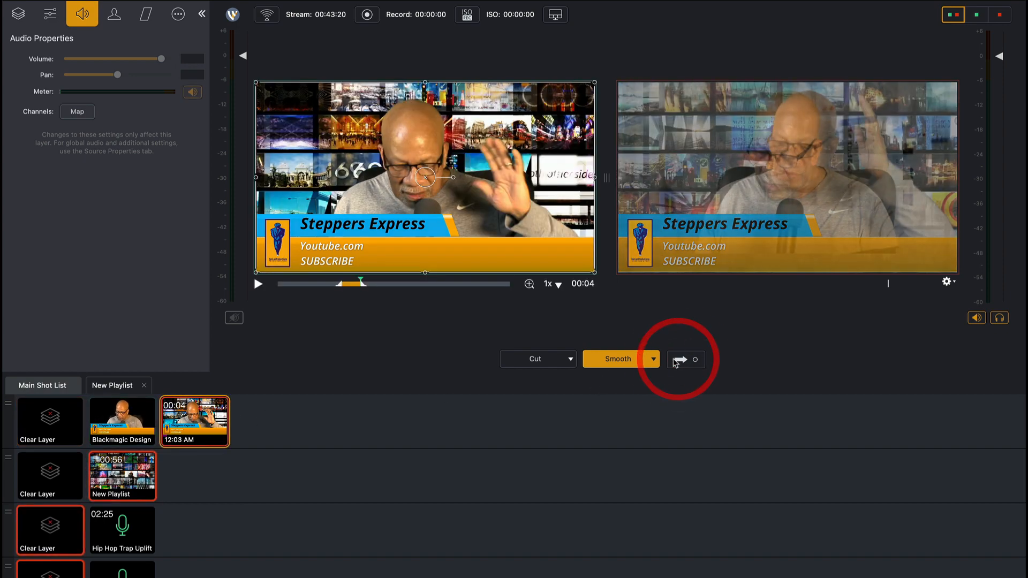
Send the 12:03 AM replay live, then select the Blackmagic Design camera shot.
click(680, 359)
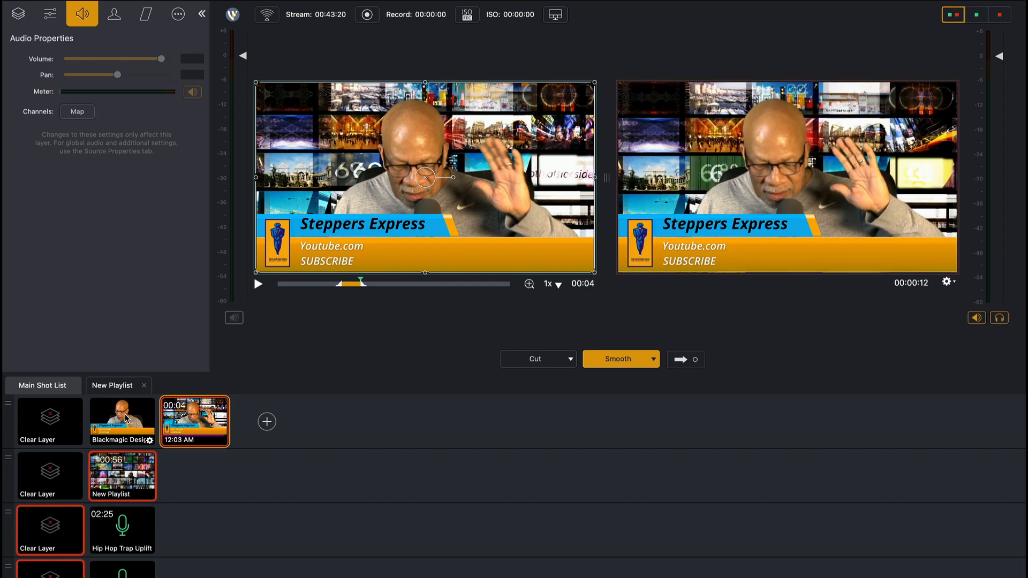
click(122, 422)
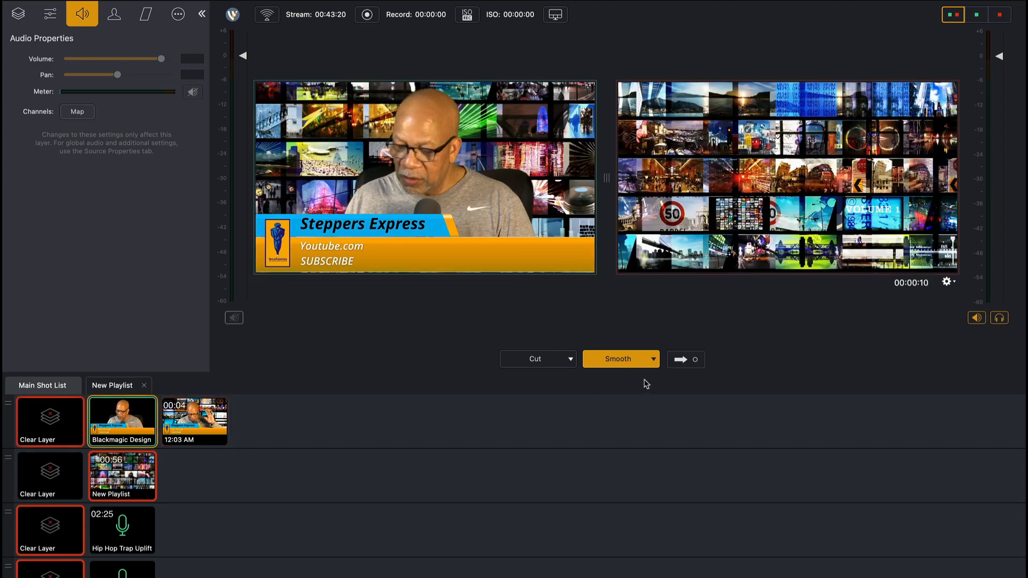